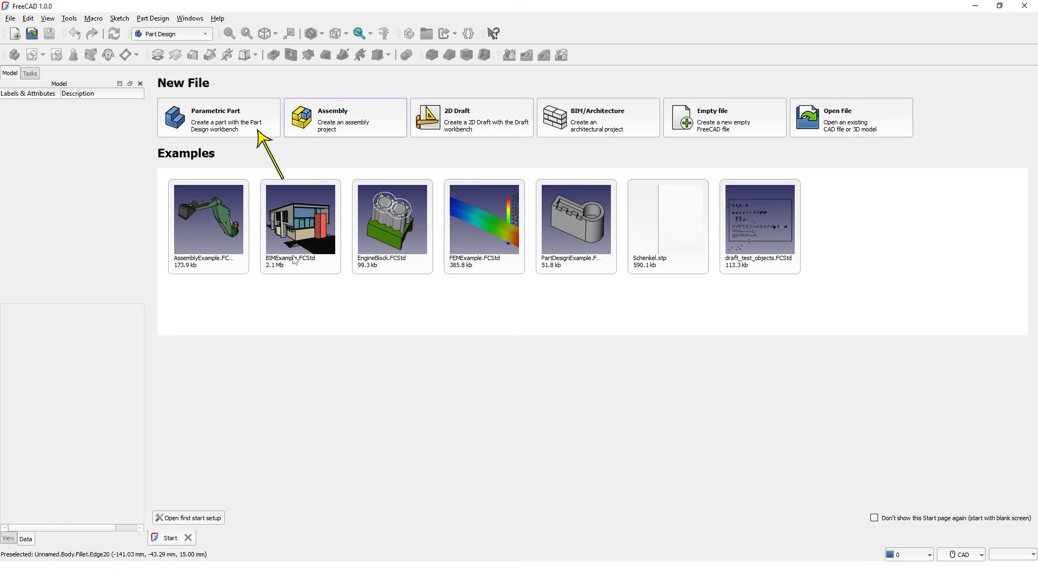
Create a new Parametric Part document with an empty Part Design Body.
left_click(218, 116)
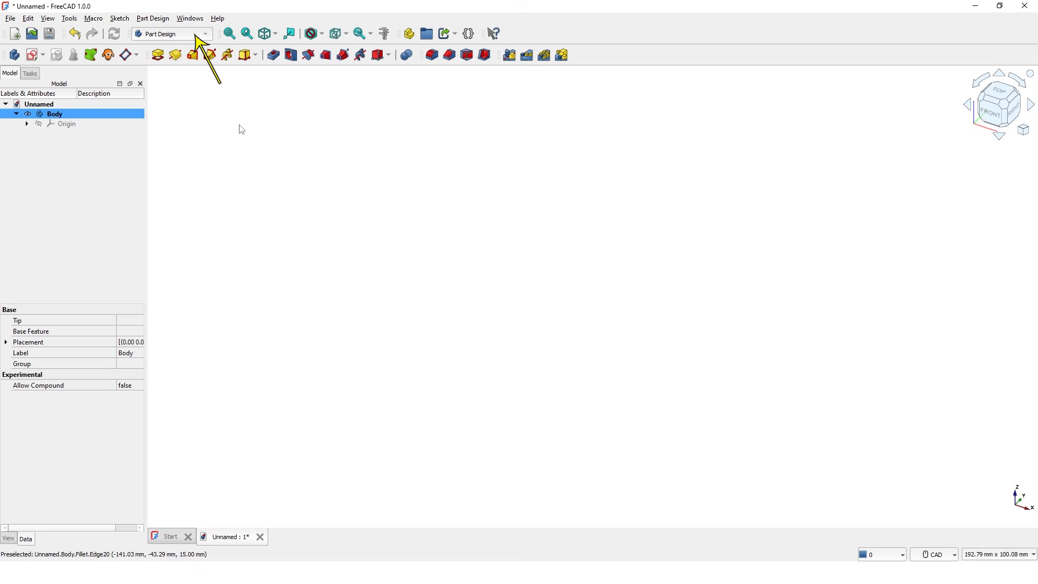
mouse_move(211, 141)
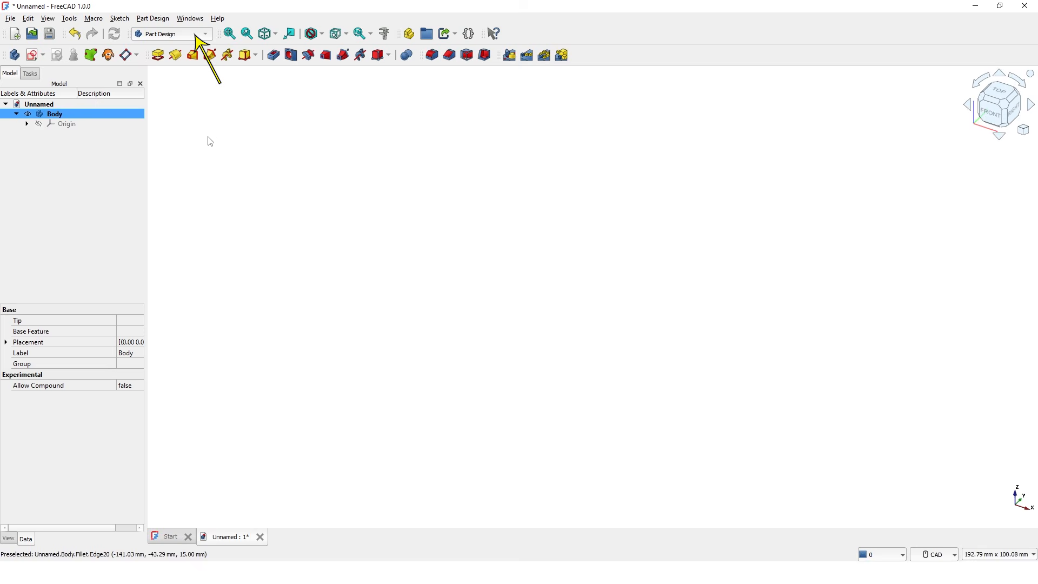
Create a new sketch attached to the Body's XY plane.
left_click(30, 55)
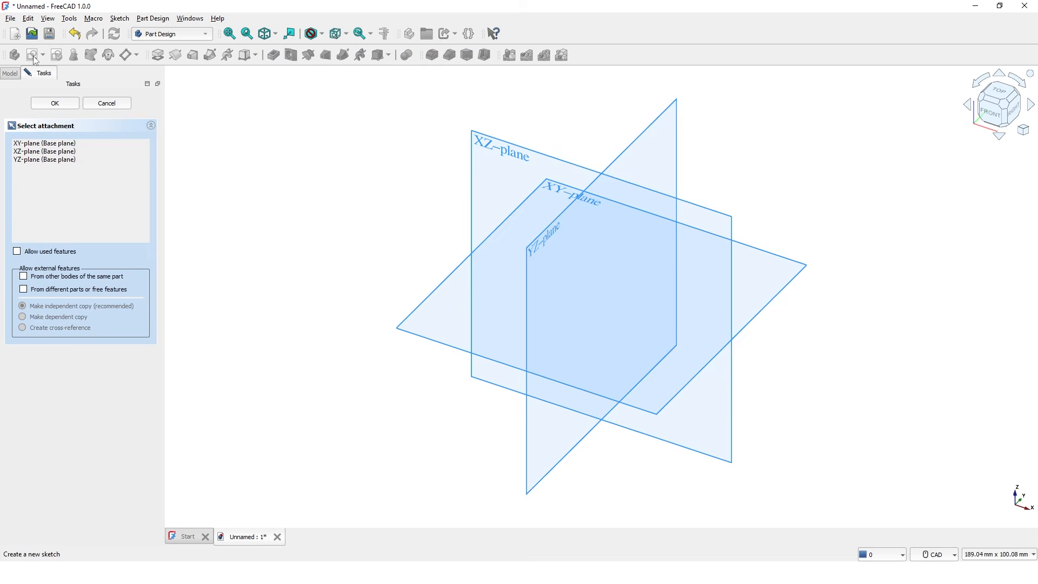
mouse_move(384, 262)
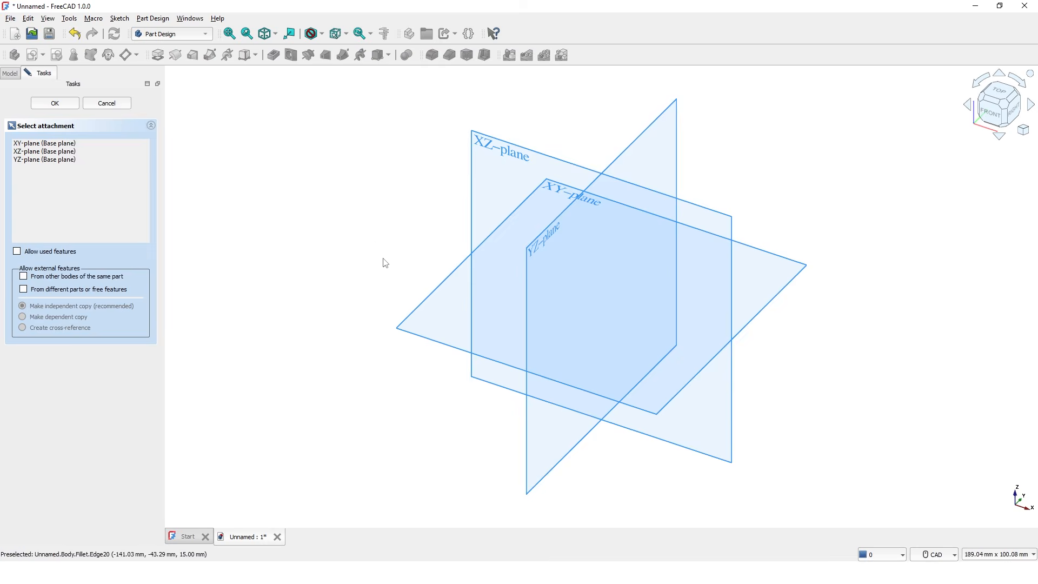
left_click(54, 102)
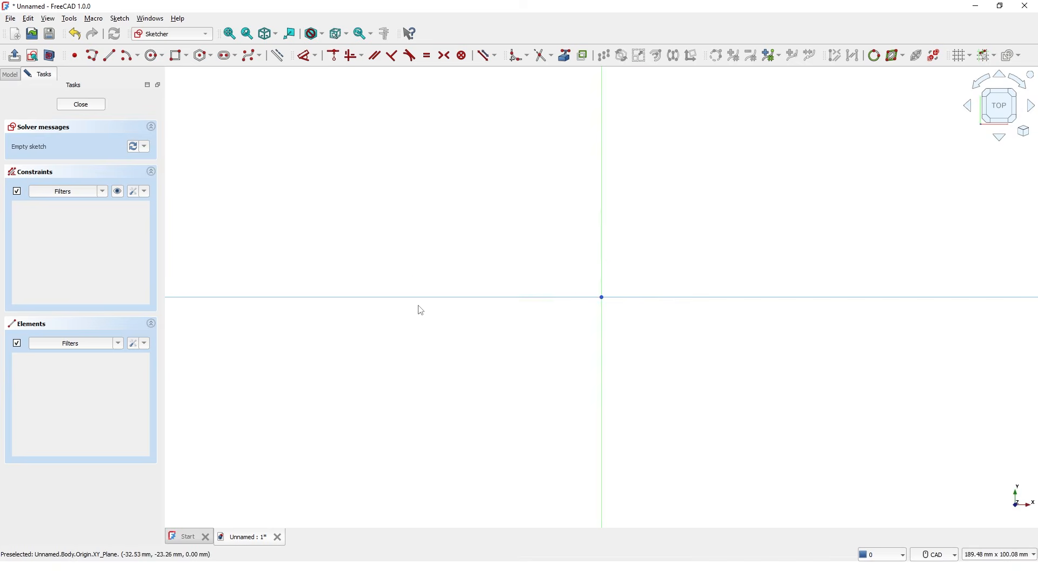
Draw concentric 100 mm and 150 mm circles centred on the sketch origin.
left_click(151, 55)
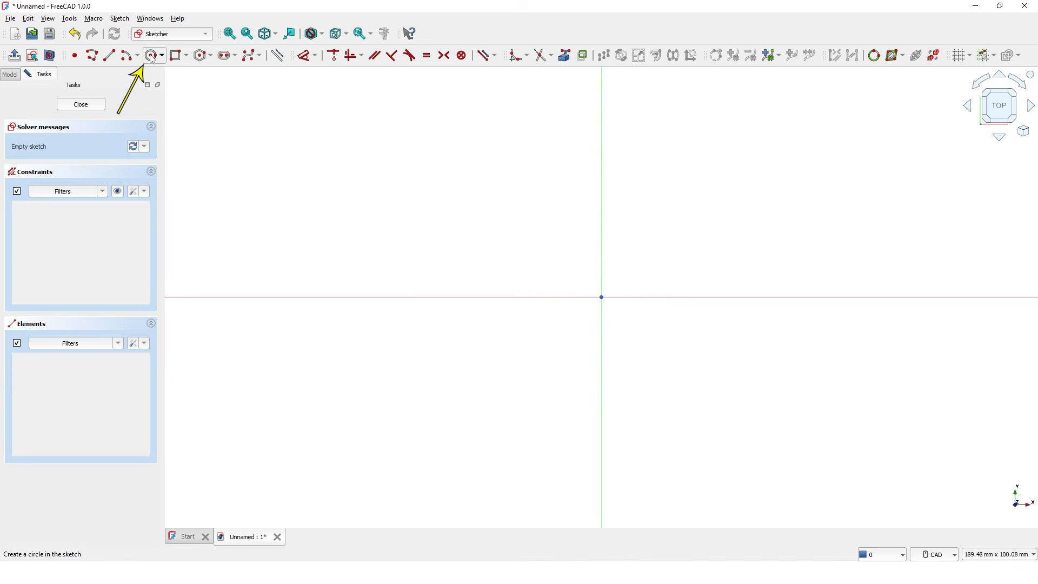
left_click(152, 55)
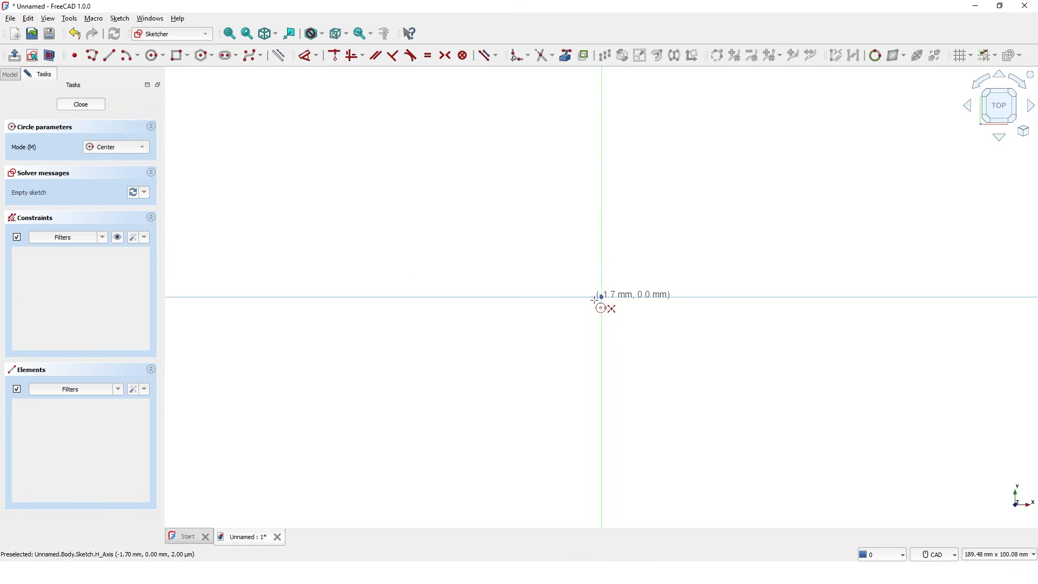
left_click(602, 296)
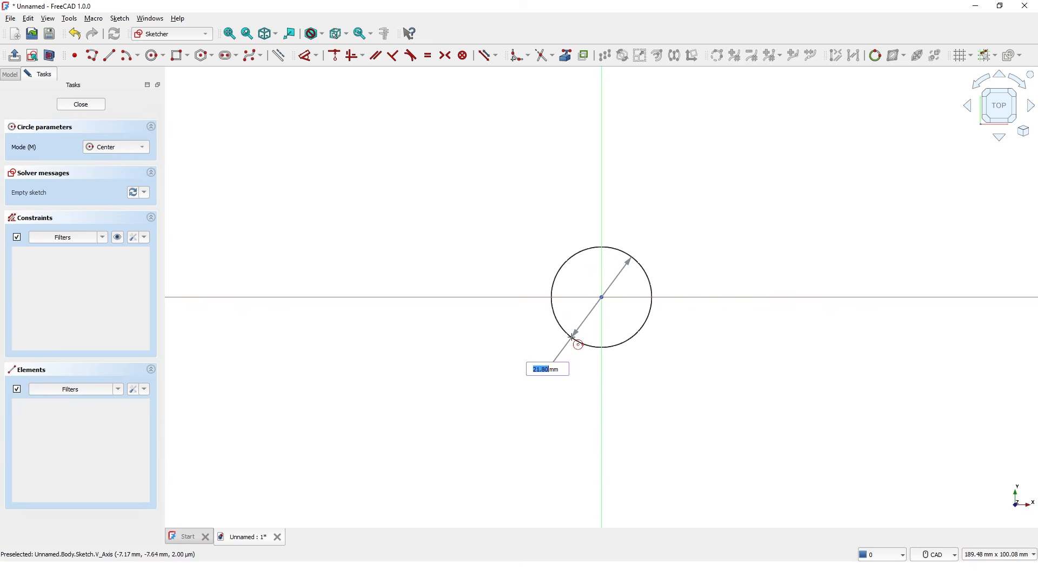
type("100")
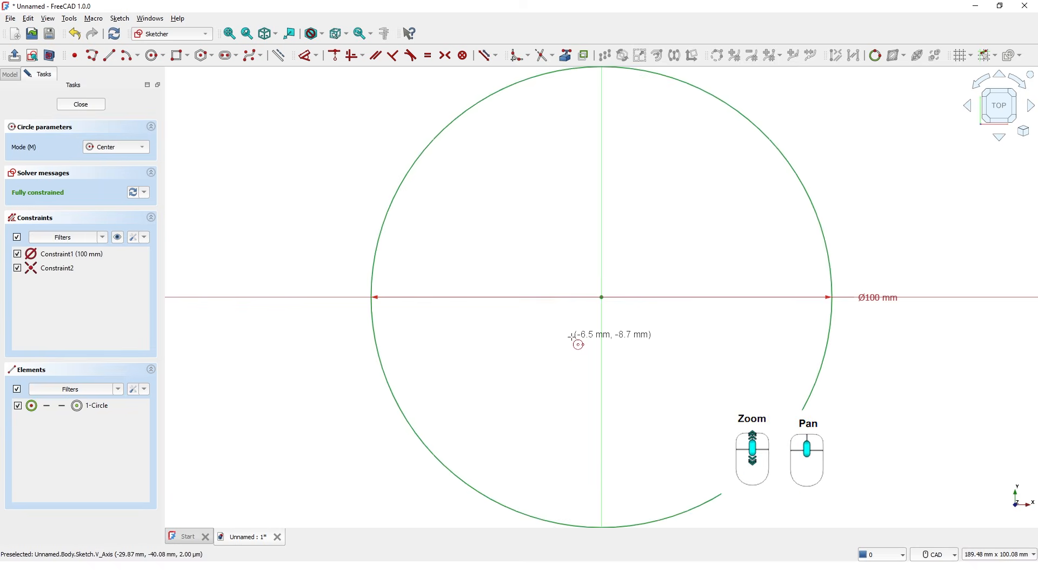
scroll("down", 3)
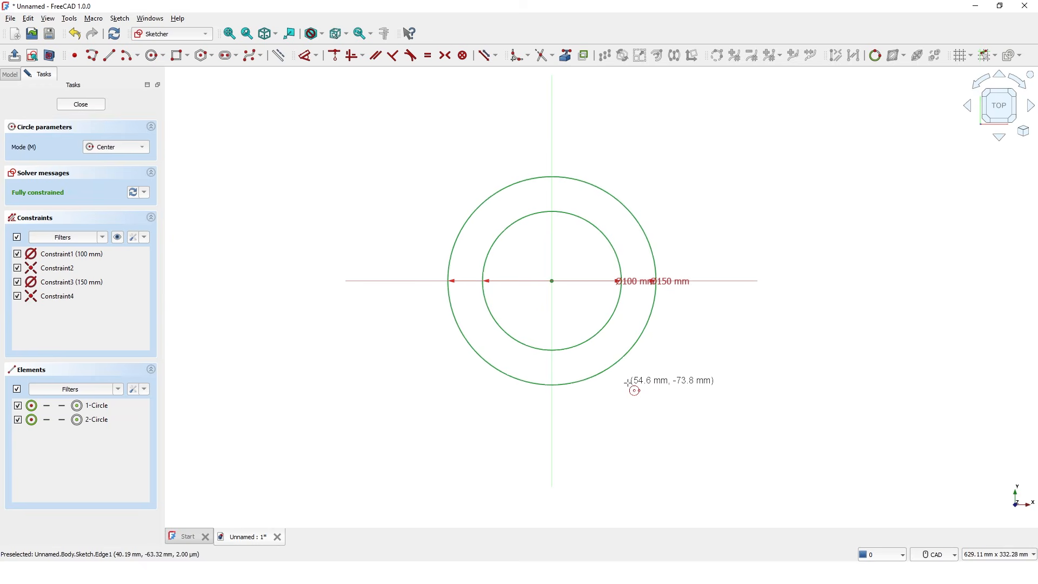
mouse_move(598, 404)
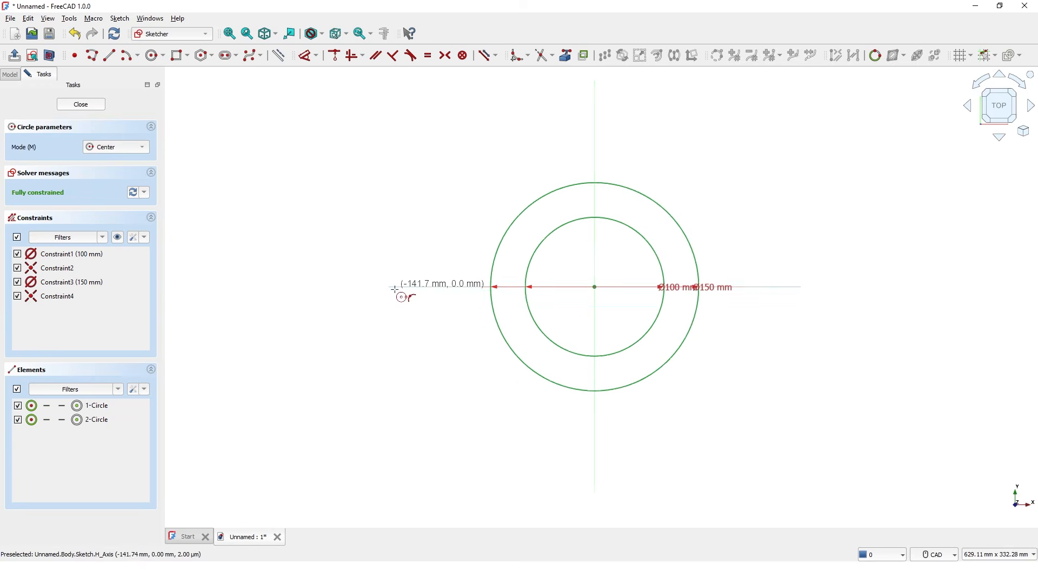
Draw 50 mm and 80 mm concentric circle pairs on the horizontal axis, left and right of centre.
left_click(399, 296)
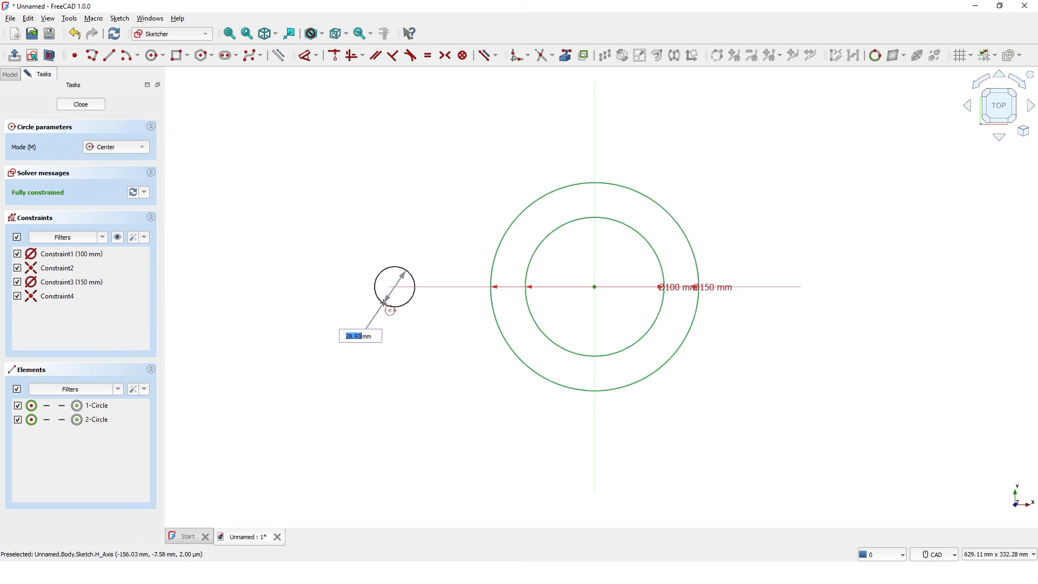
type("50")
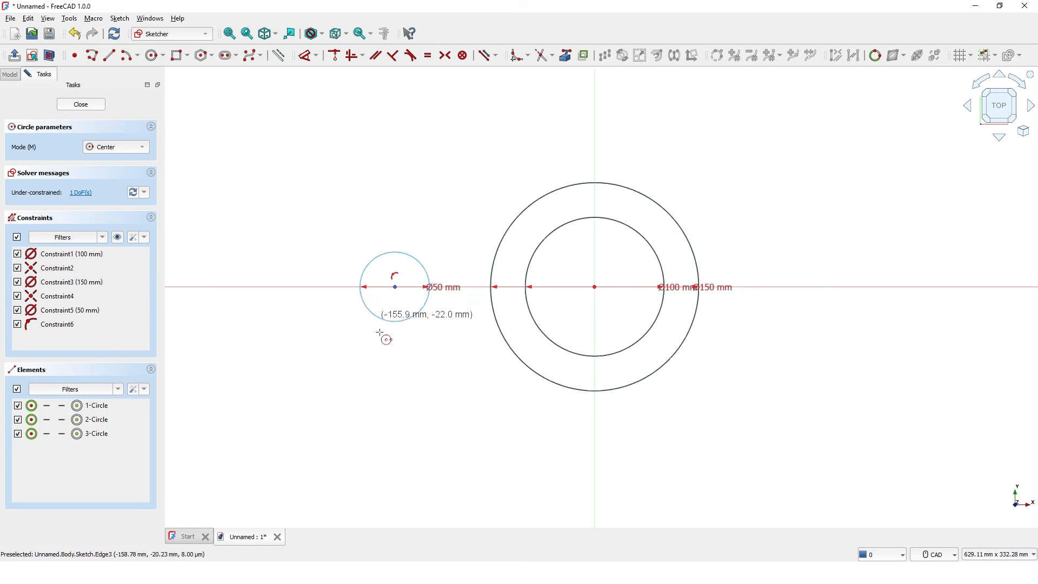
left_click(361, 344)
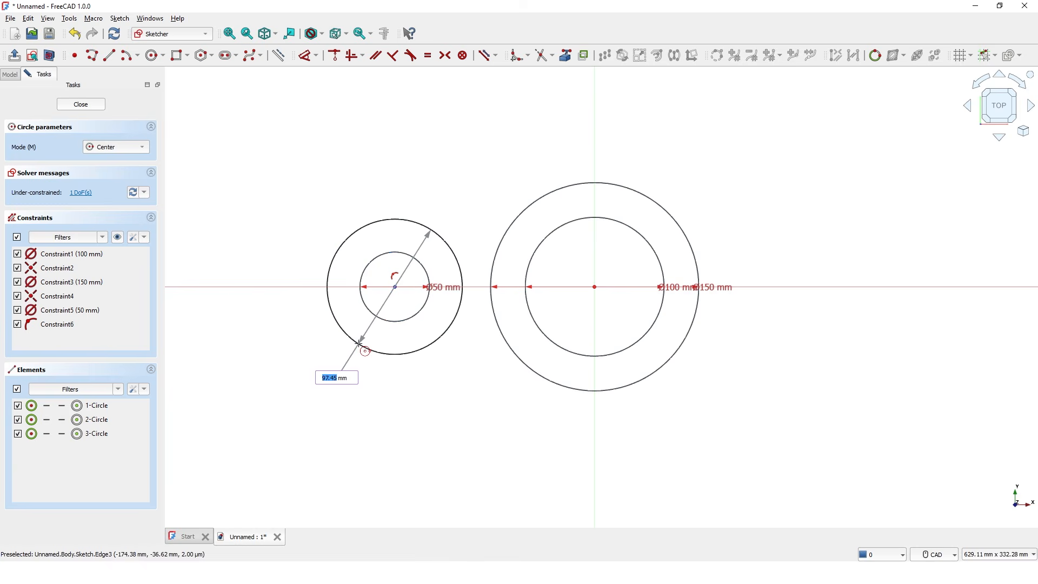
type("80")
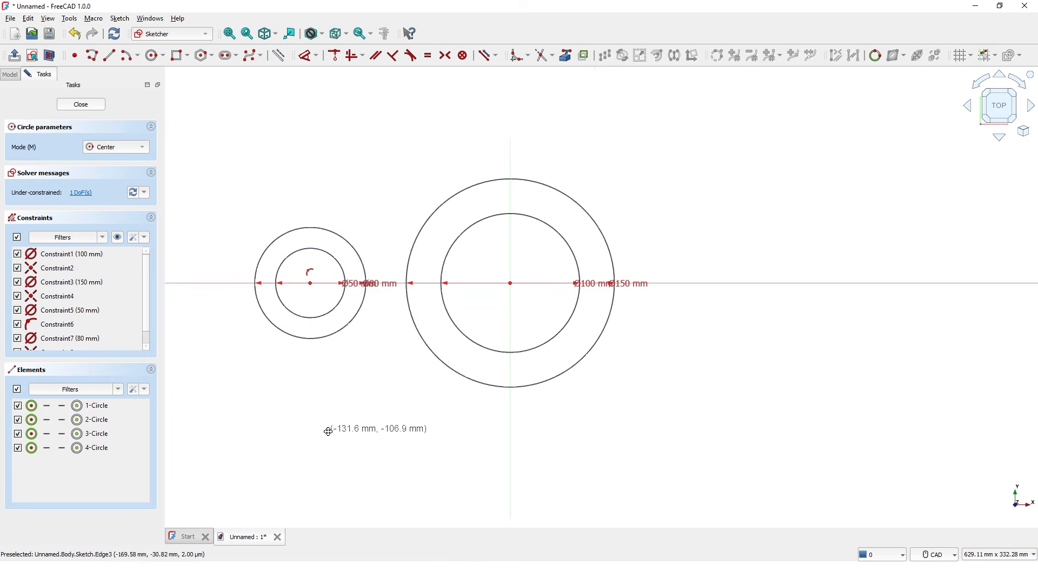
left_click(771, 282)
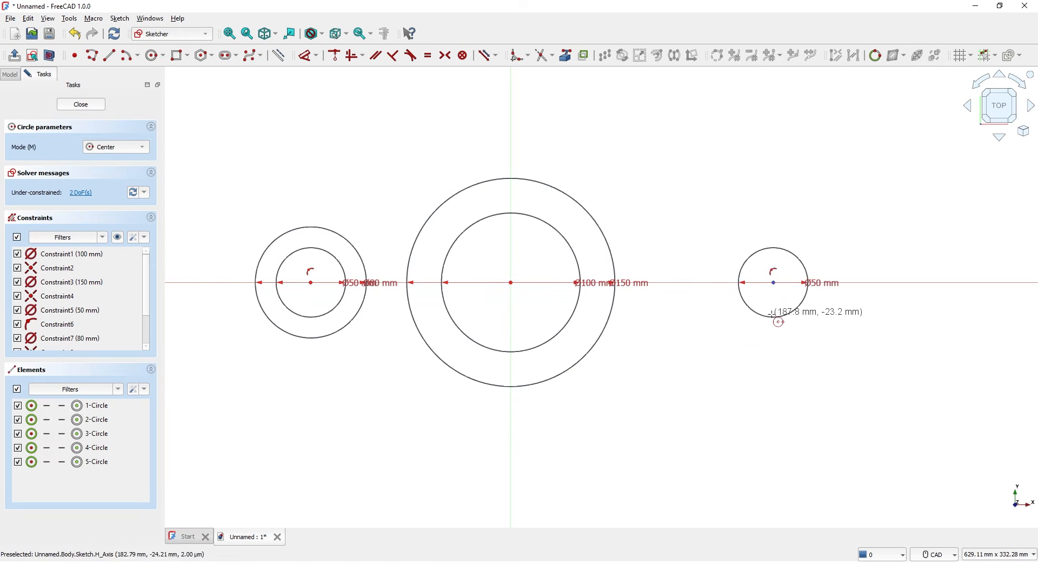
left_click(798, 357)
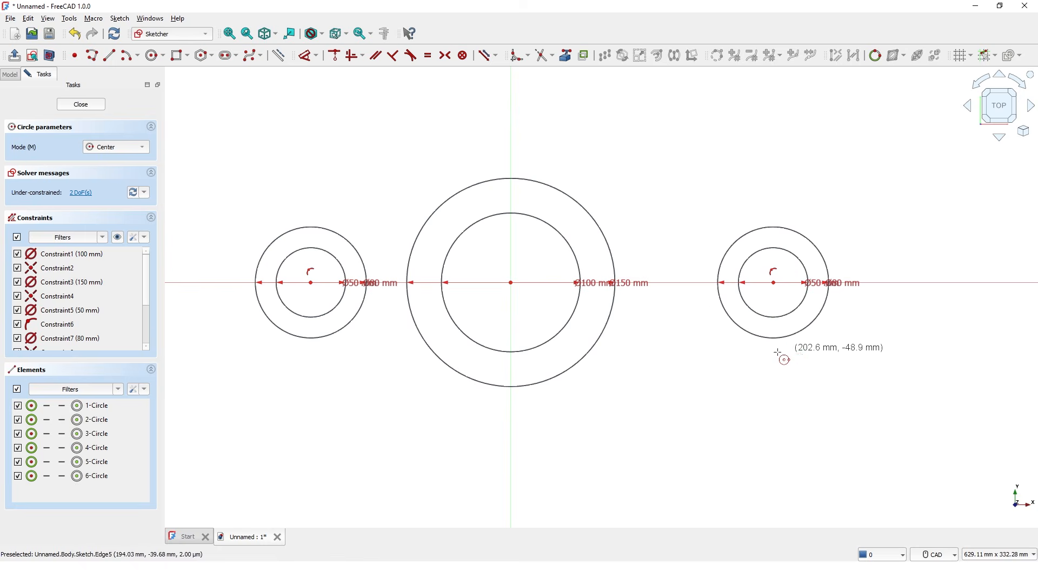
right_click(685, 396)
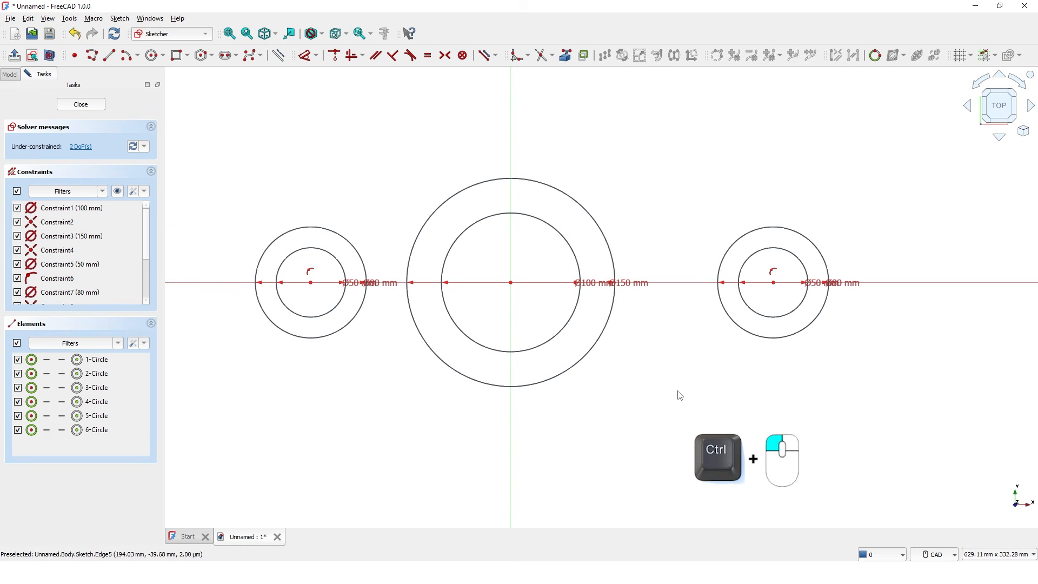
Make the side circle centres symmetric about the origin with a 150 mm horizontal distance.
left_click(312, 282)
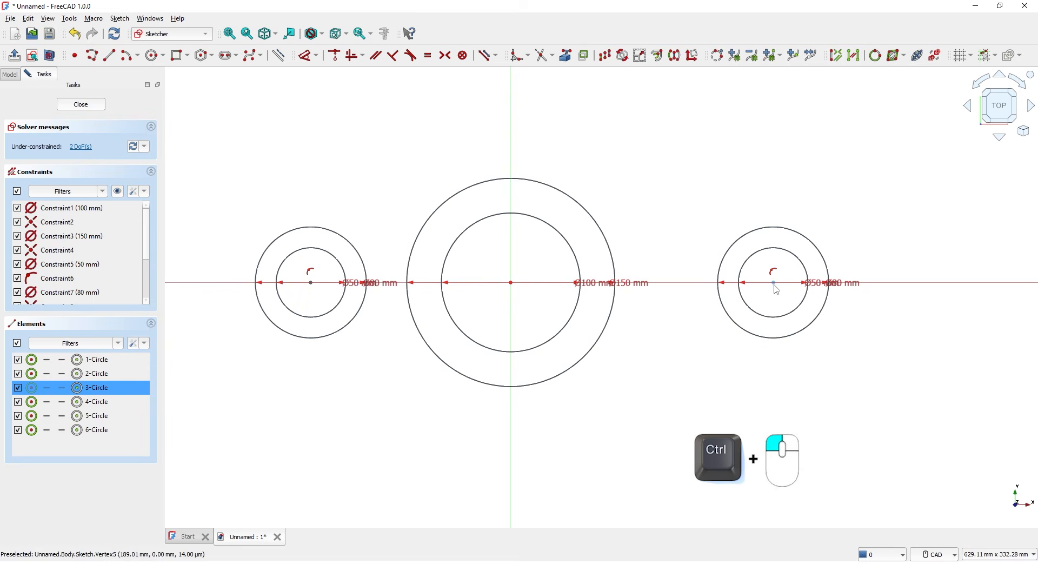
left_click(511, 282)
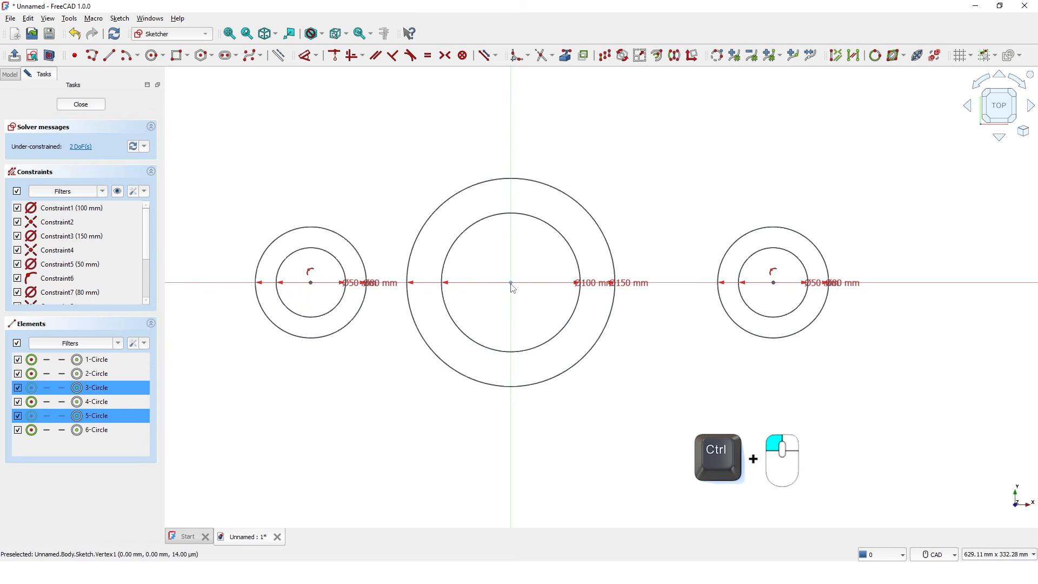
left_click(509, 282)
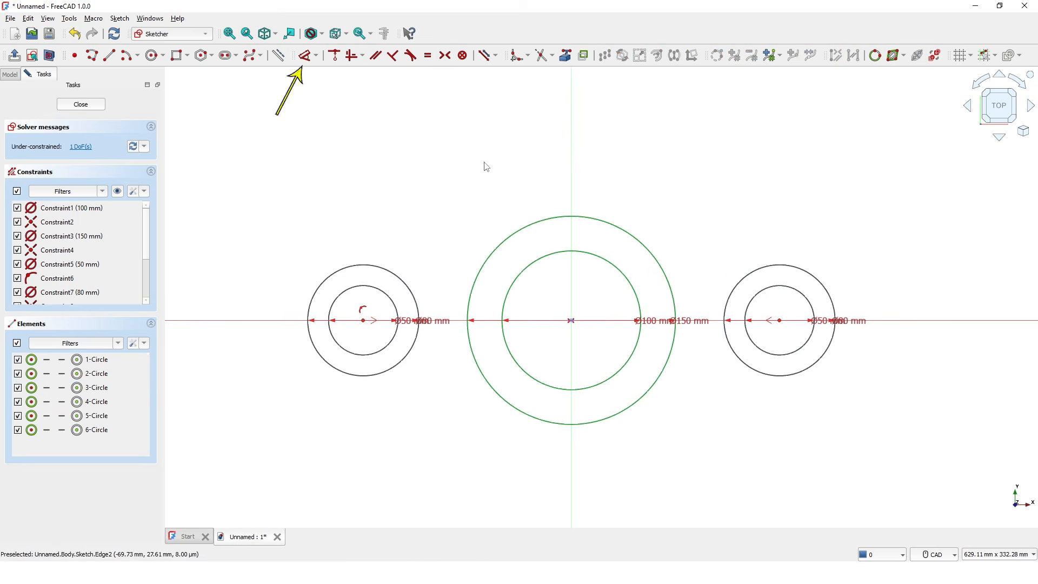
mouse_move(384, 144)
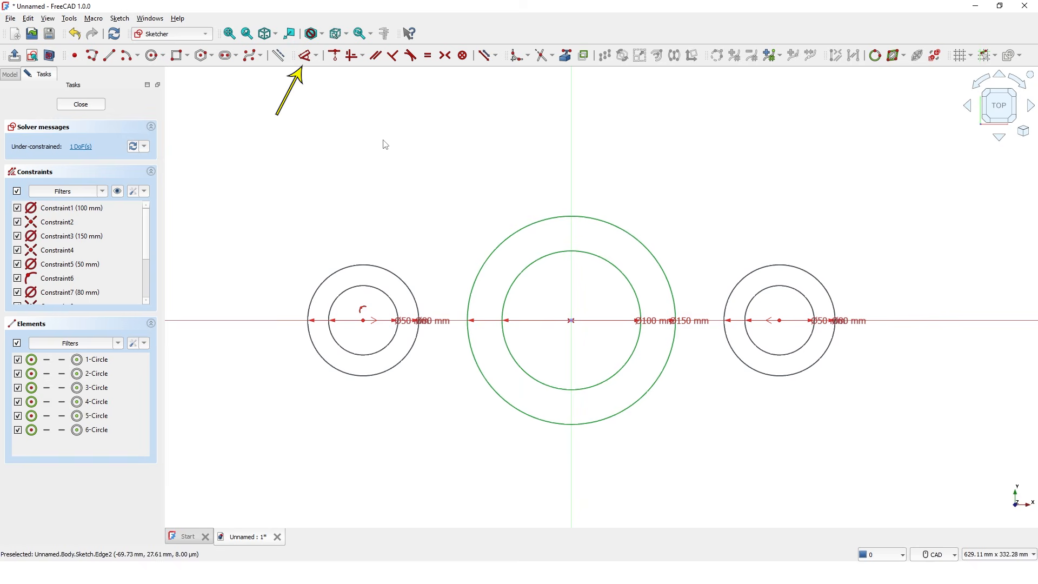
mouse_move(372, 312)
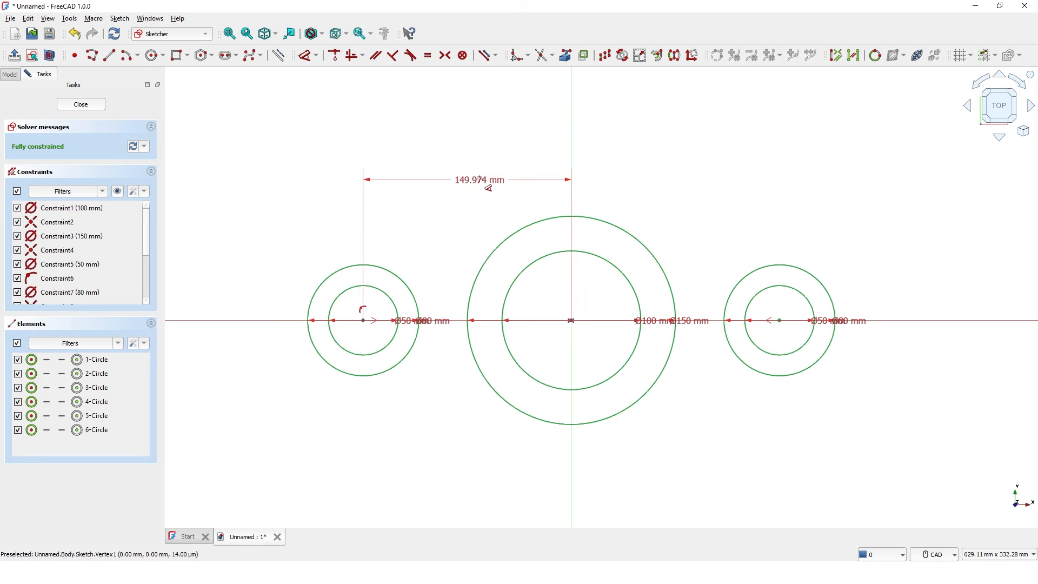
double_click(478, 180)
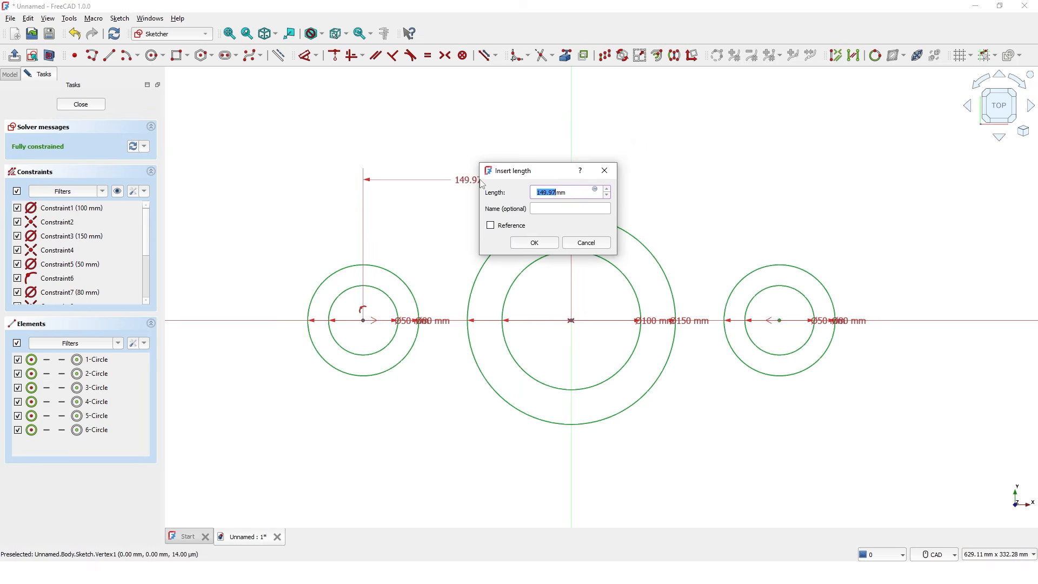
left_click(533, 243)
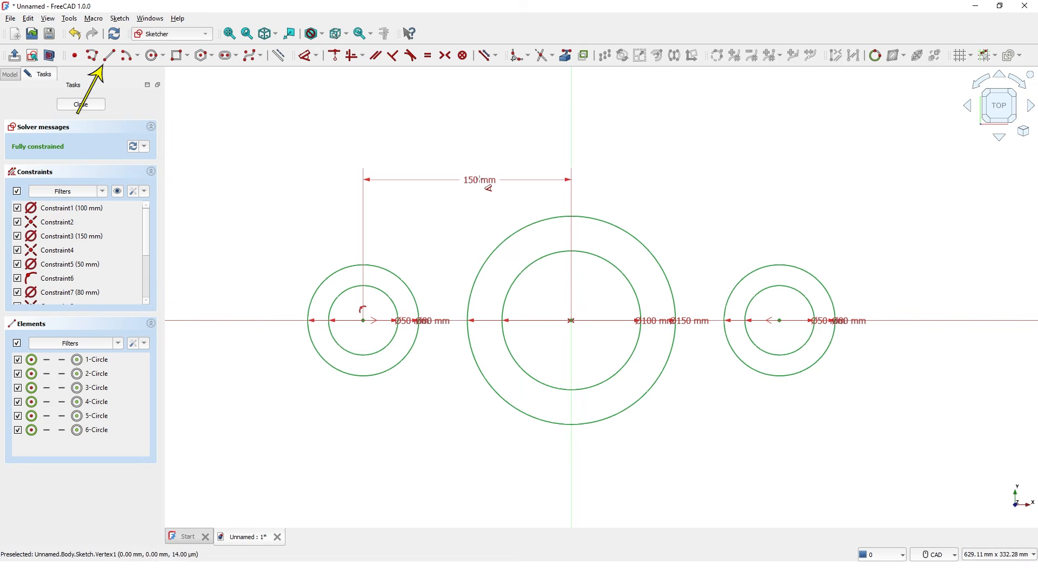
mouse_move(110, 55)
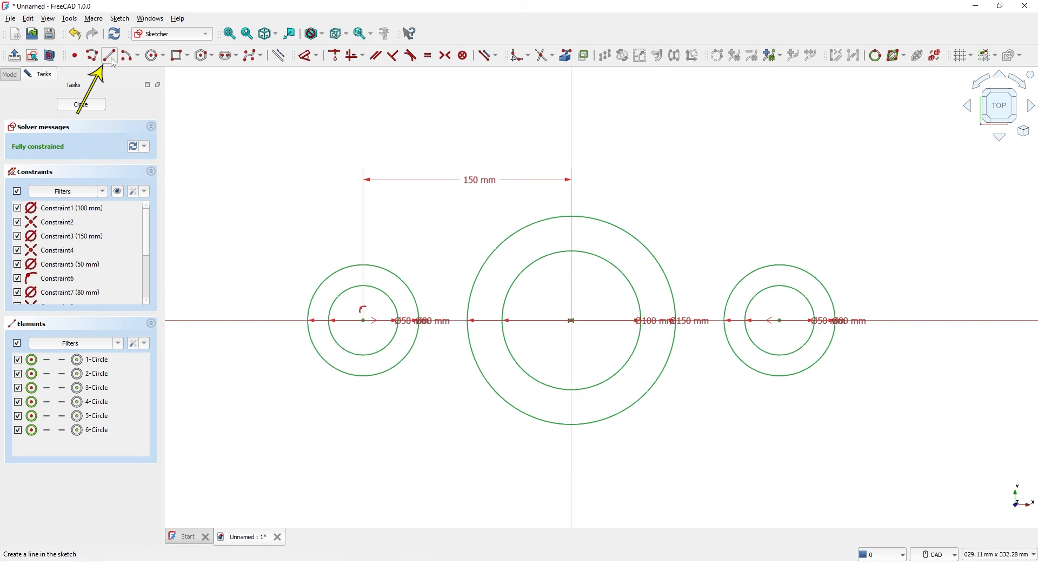
Draw straight lines linking the left, centre and right outer circles along the top.
left_click(108, 55)
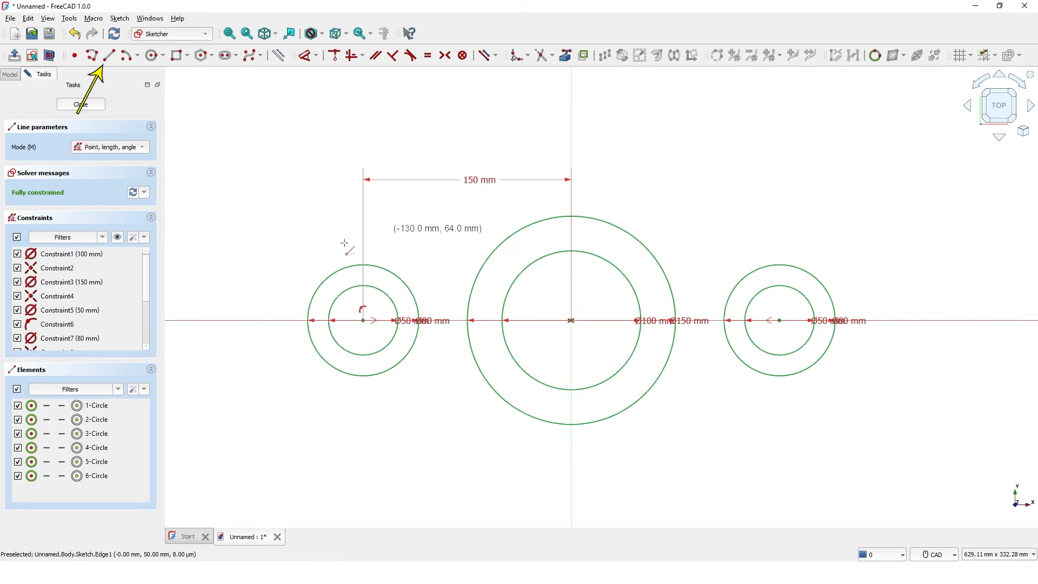
left_click(371, 268)
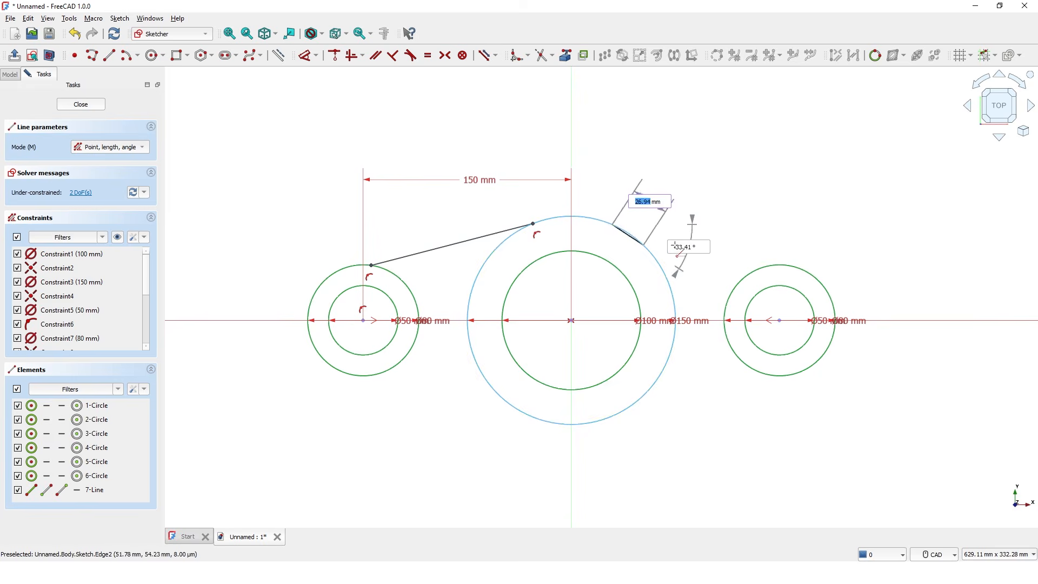
left_click(760, 268)
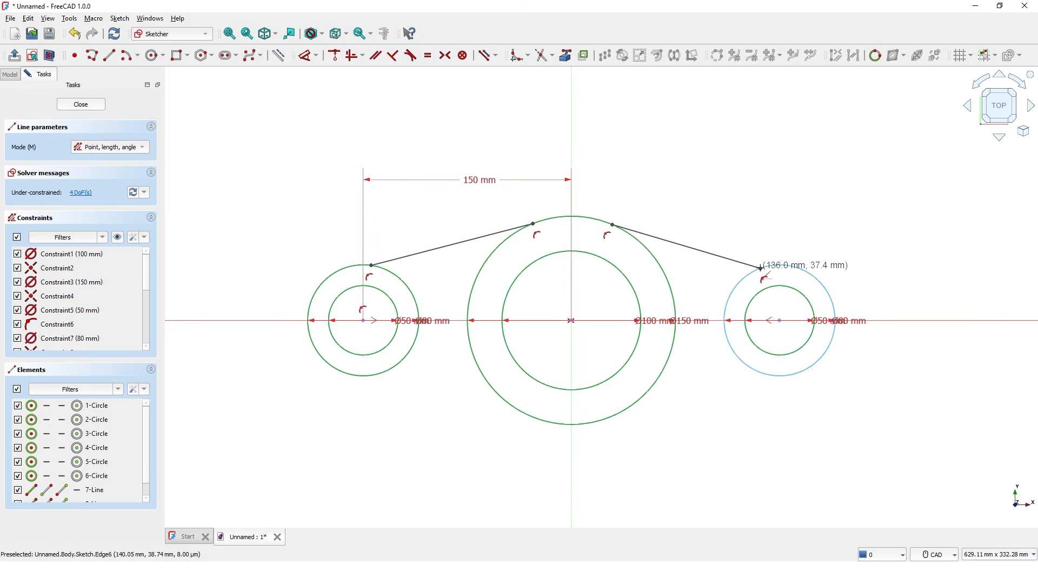
left_click(761, 269)
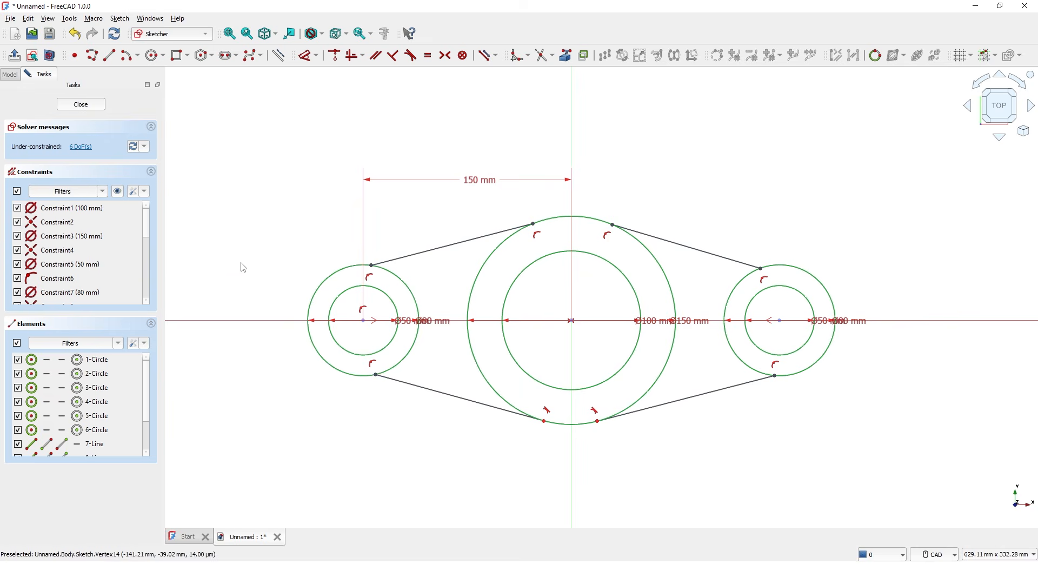
mouse_move(417, 107)
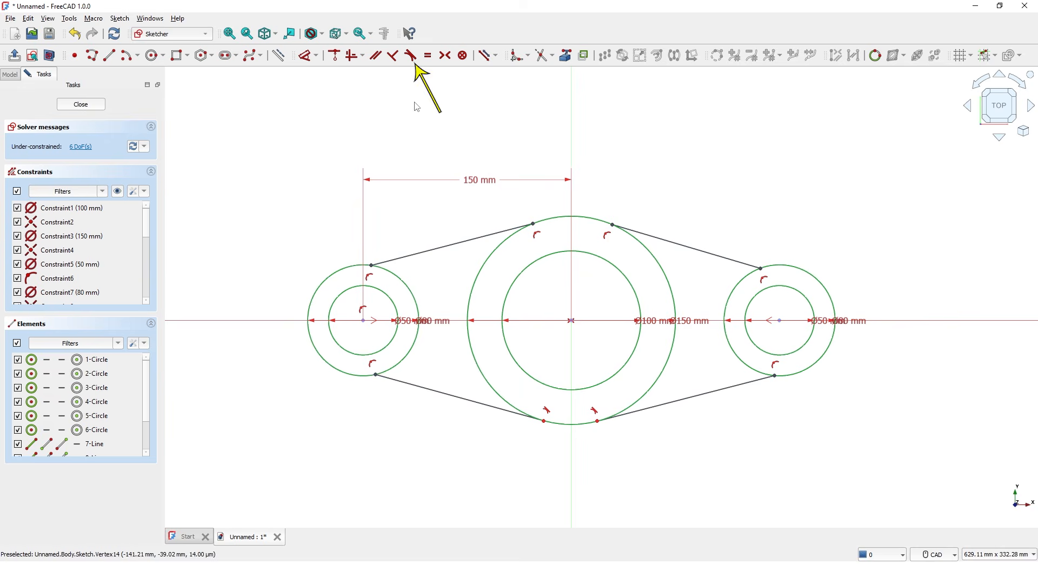
mouse_move(411, 55)
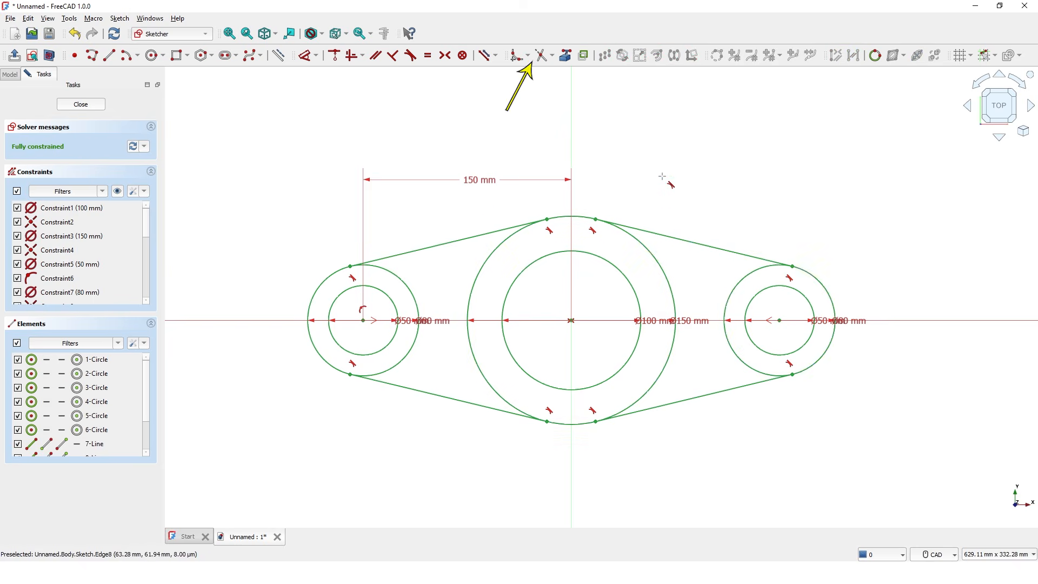
mouse_move(568, 147)
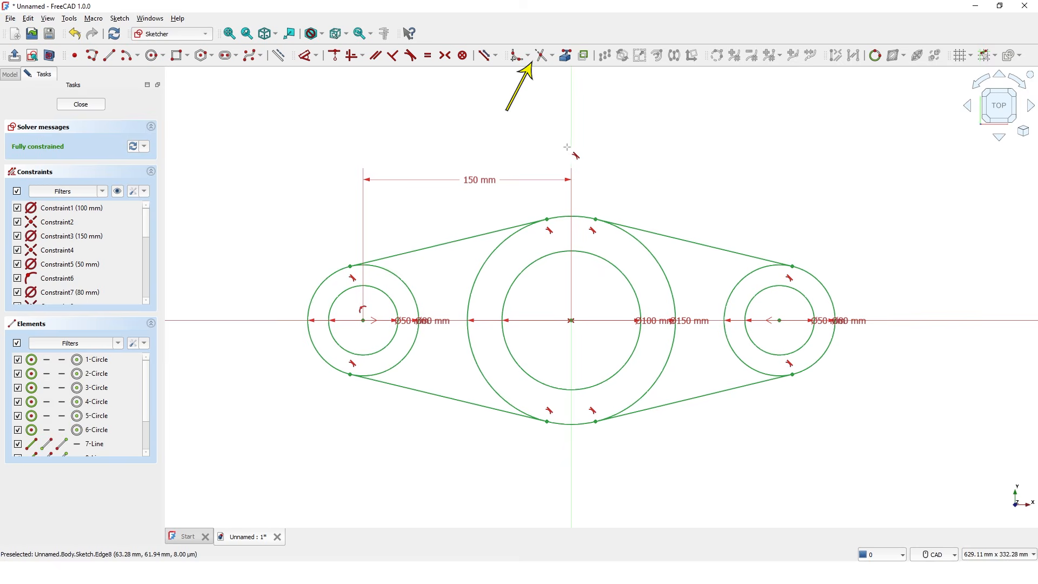
mouse_move(468, 168)
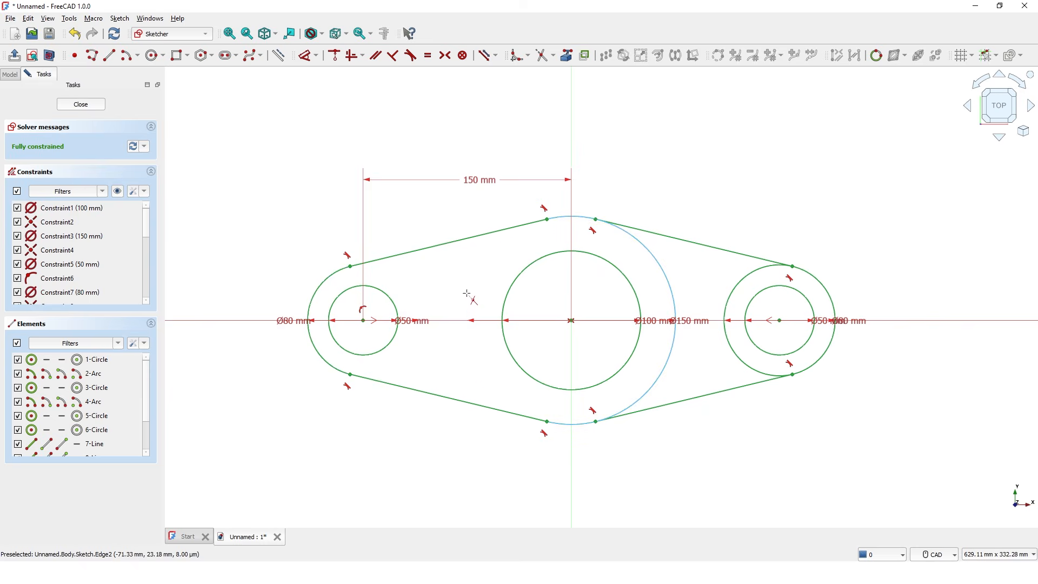
mouse_move(730, 292)
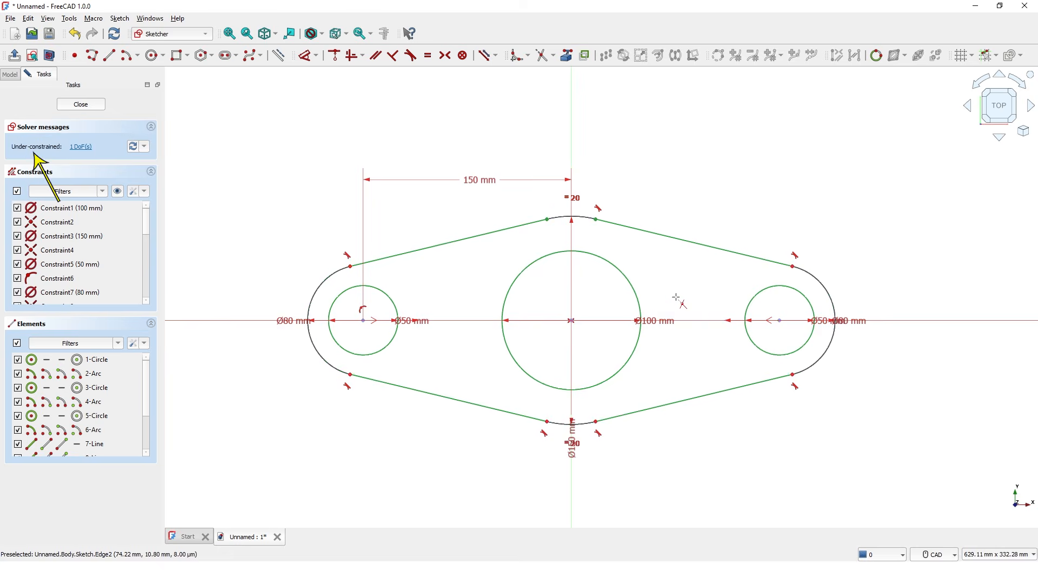
mouse_move(678, 302)
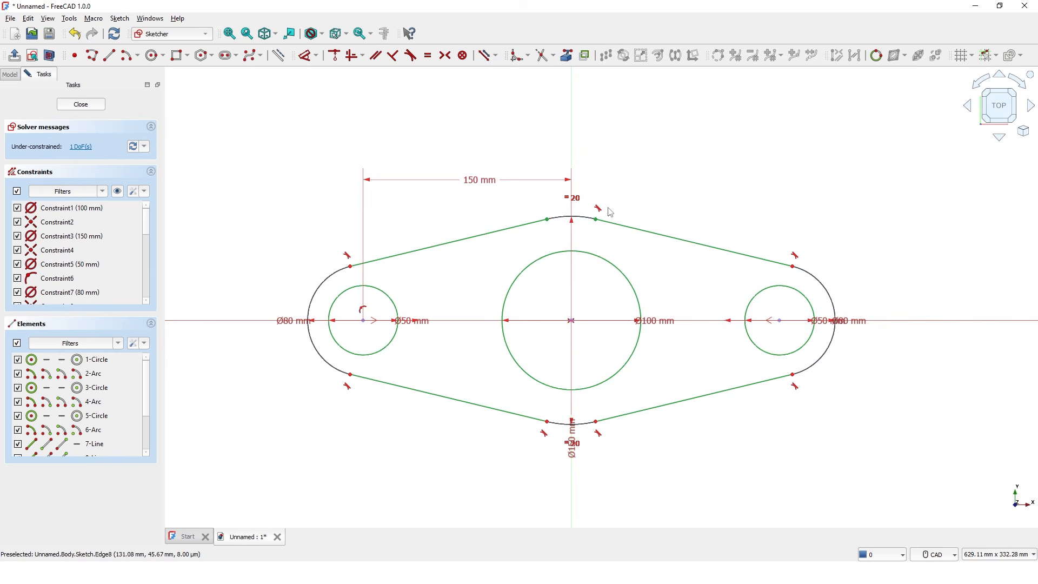
mouse_move(547, 222)
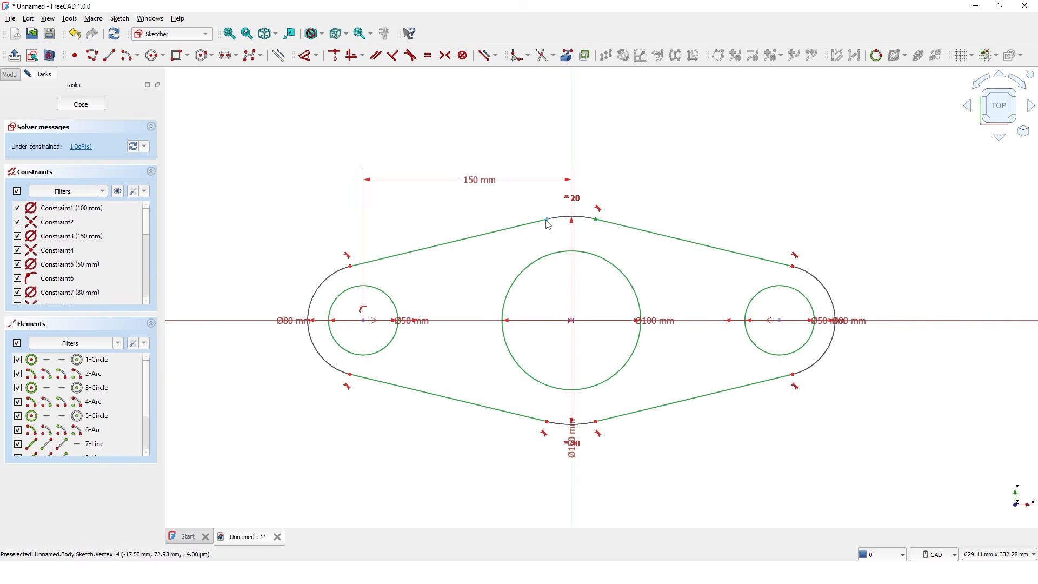
mouse_move(520, 240)
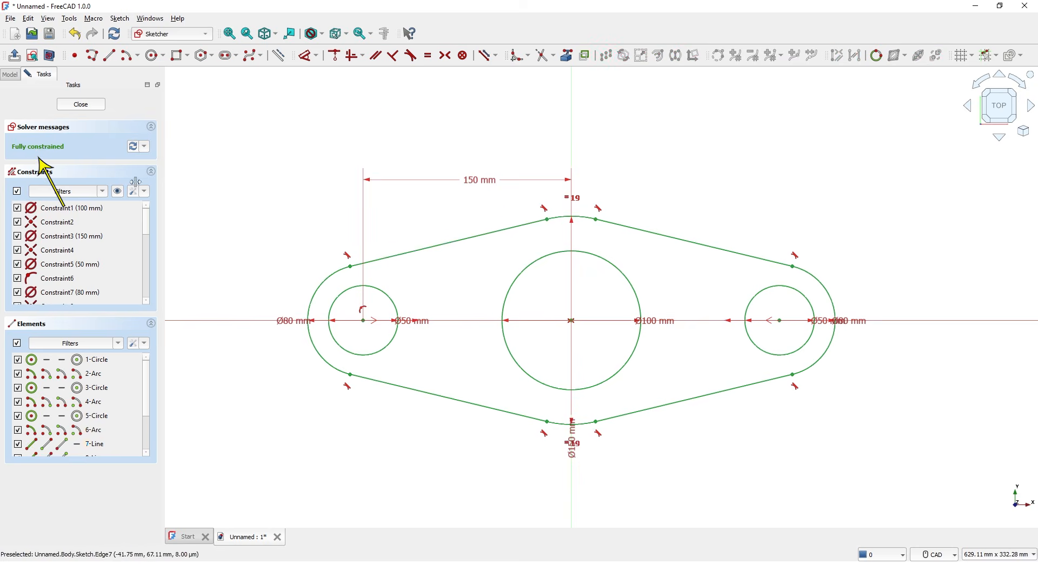
mouse_move(241, 202)
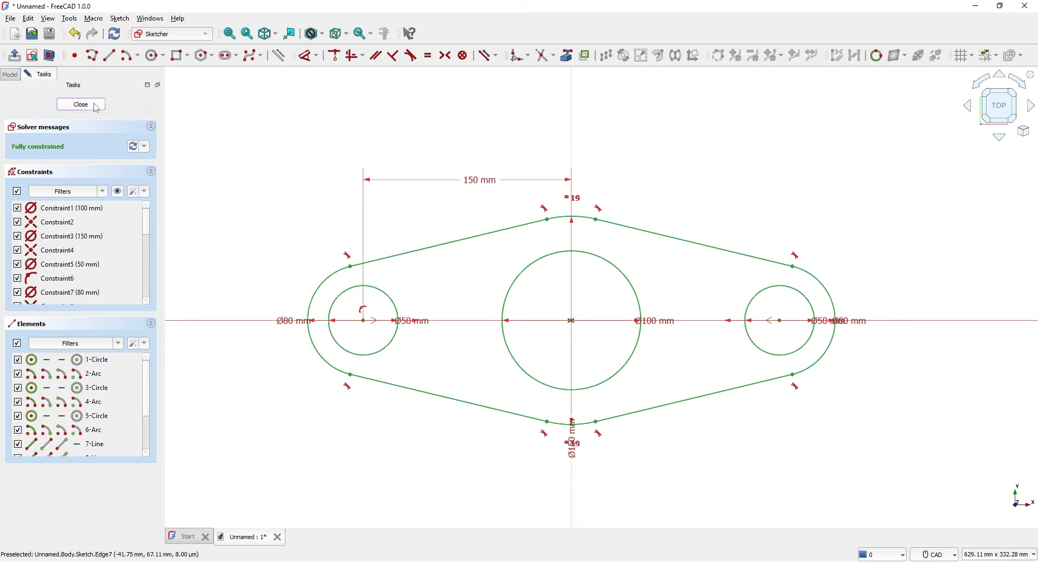
Close the trimmed, fully constrained link outline sketch and return to the 3D model.
left_click(80, 104)
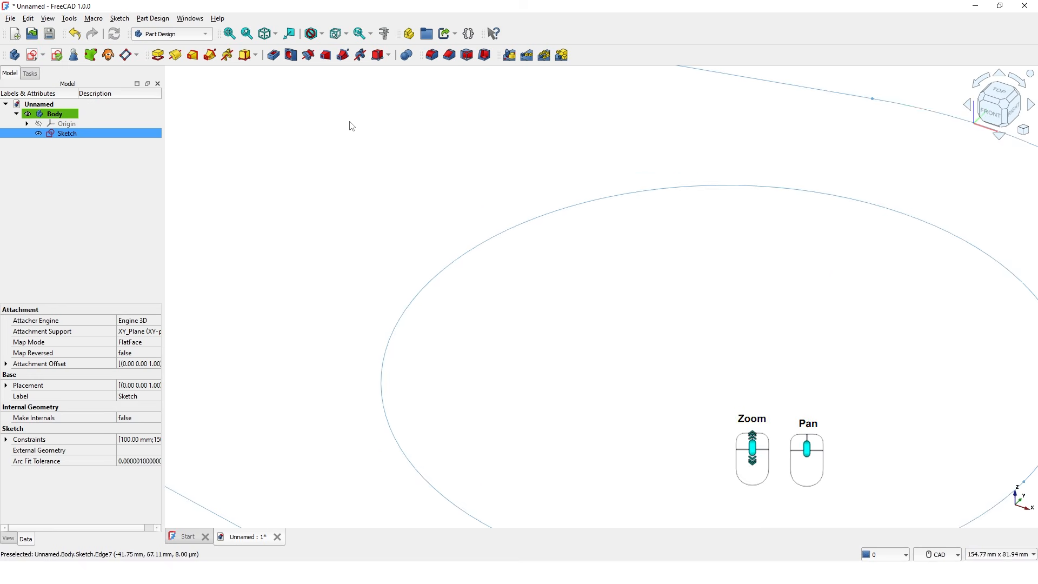
scroll("down", 3)
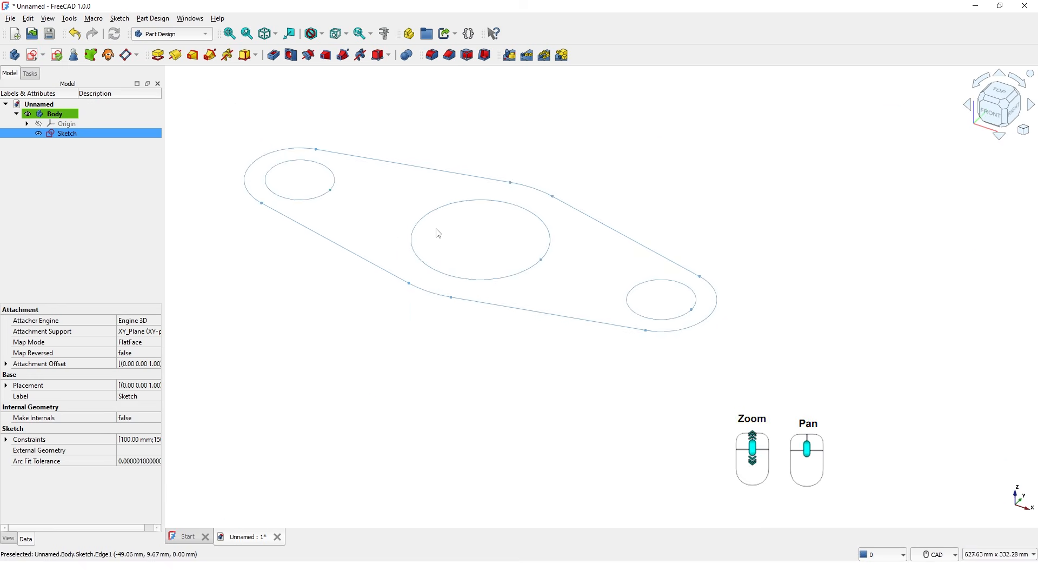
scroll("down", 3)
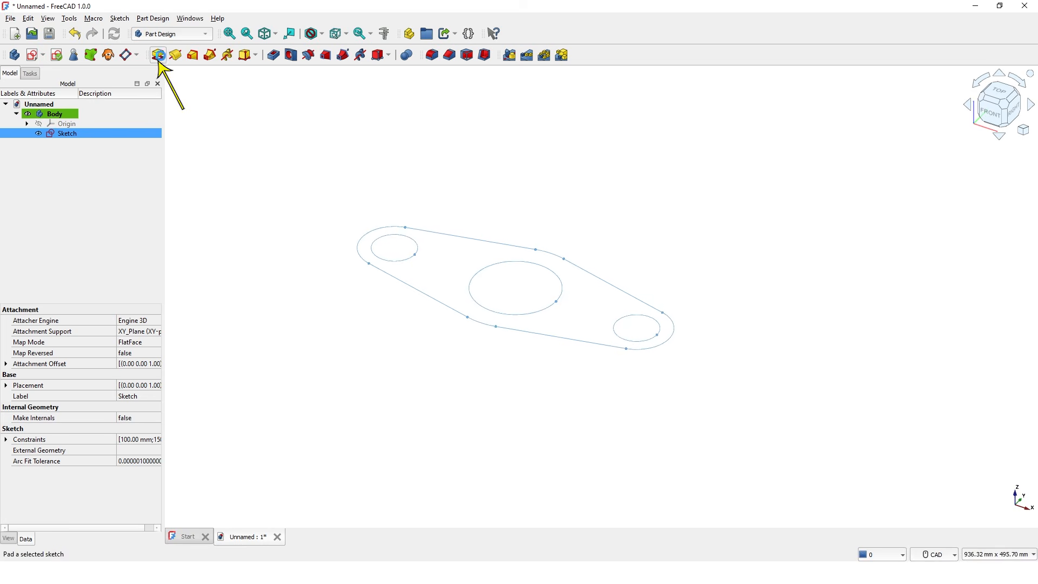
Pad the link outline into a 30 mm solid symmetric to the sketch plane.
left_click(158, 55)
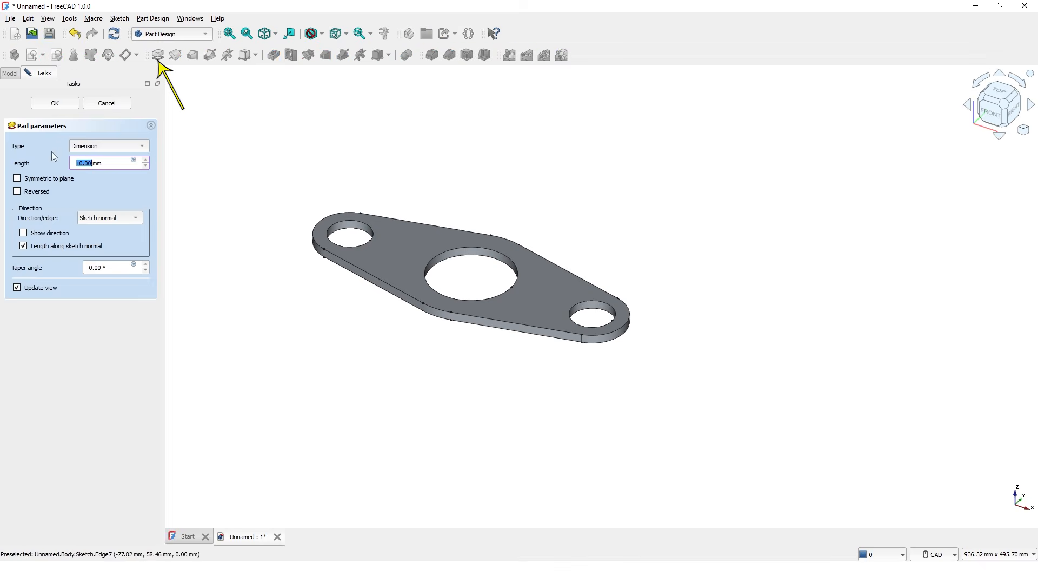
left_click(17, 177)
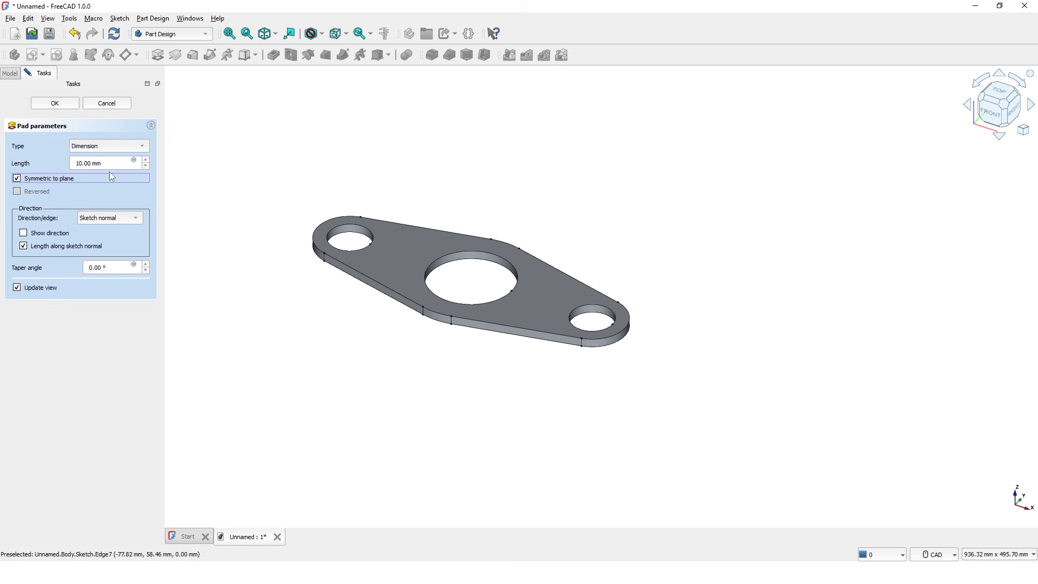
triple_click(99, 163)
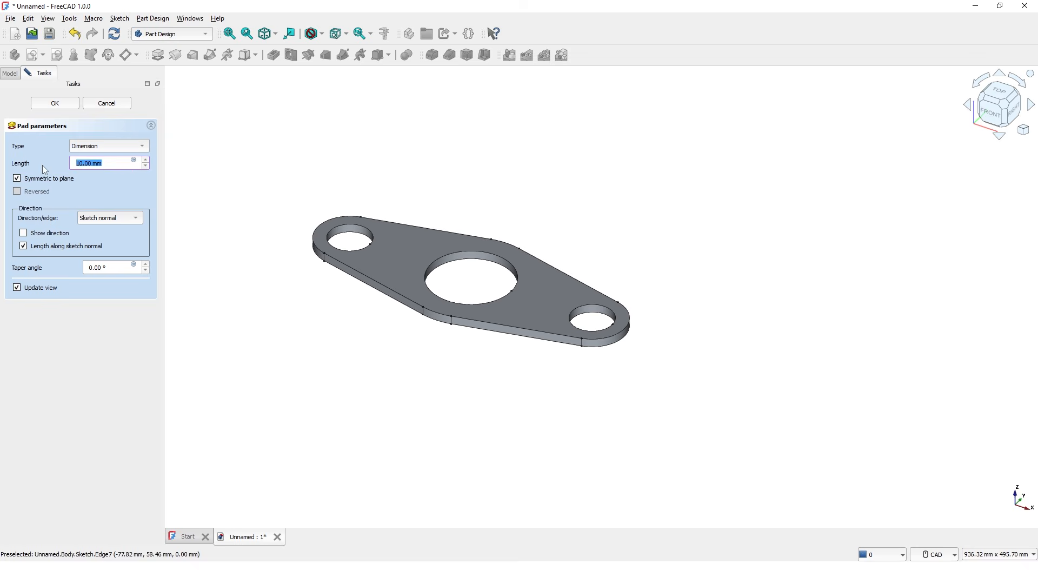
type("30")
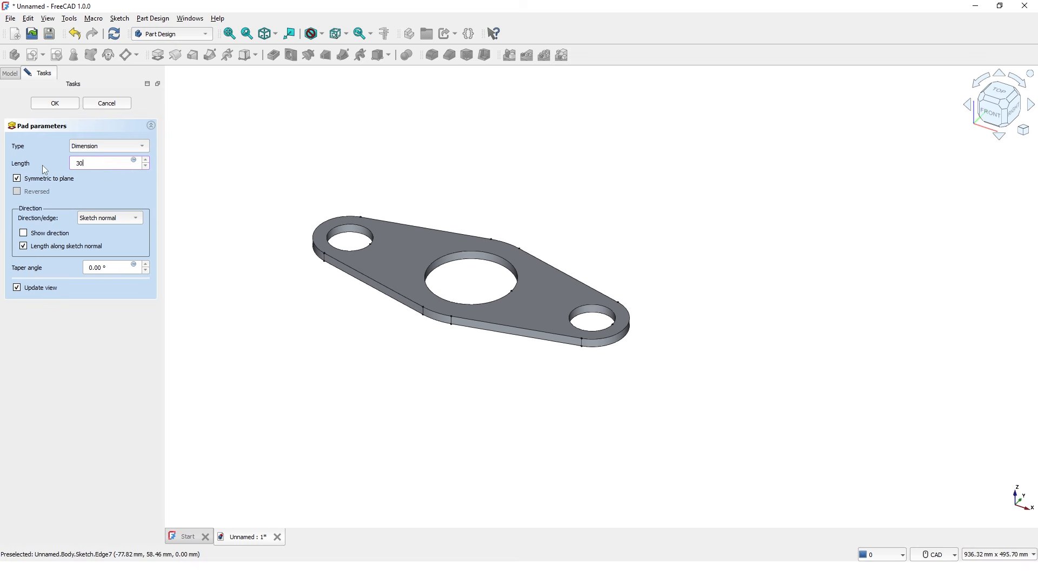
left_click(54, 103)
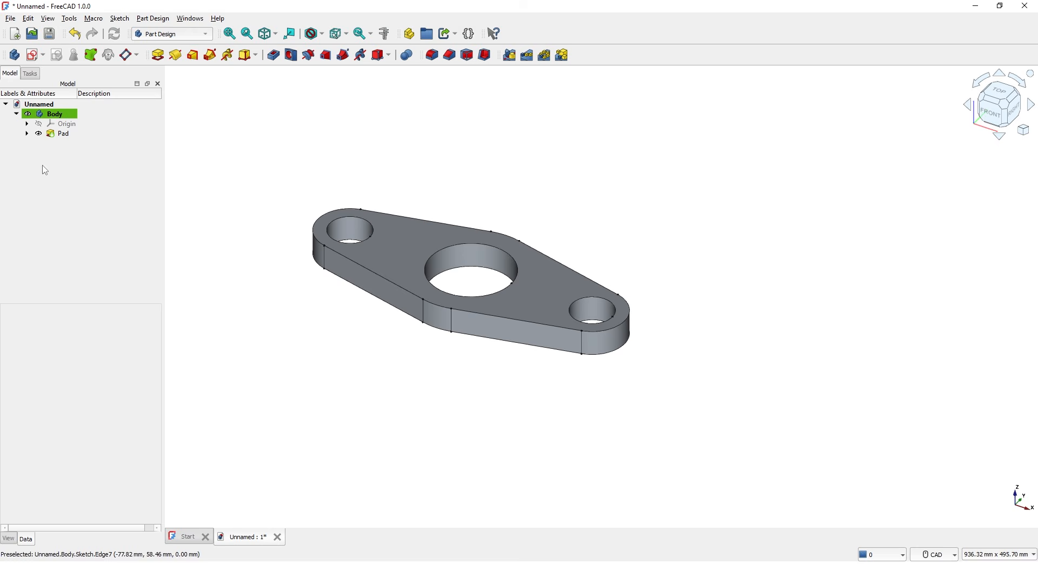
mouse_move(516, 220)
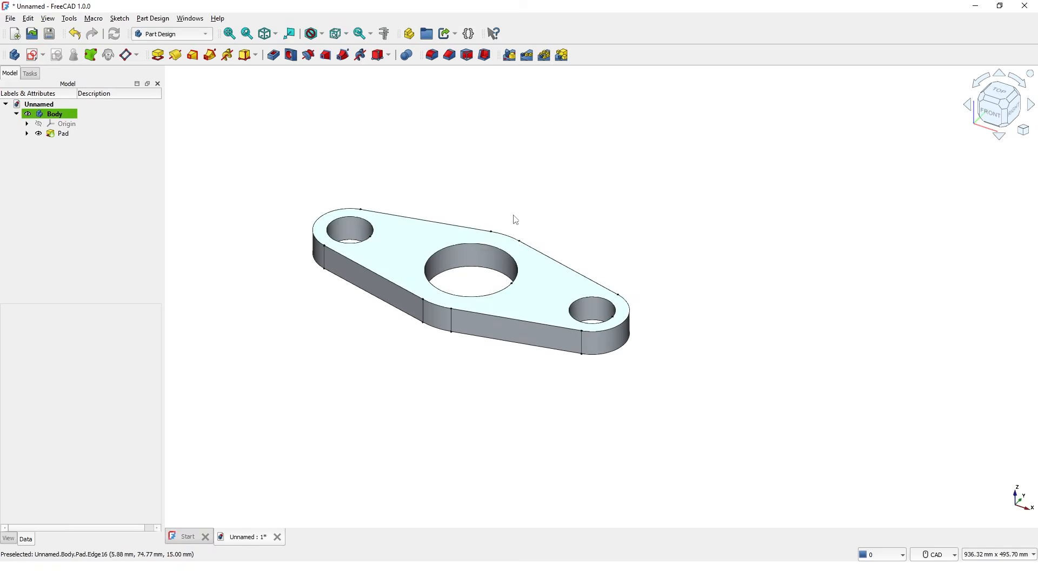
Start a new sketch on the plate's top face for the 130 mm counterbore circle.
left_click(472, 202)
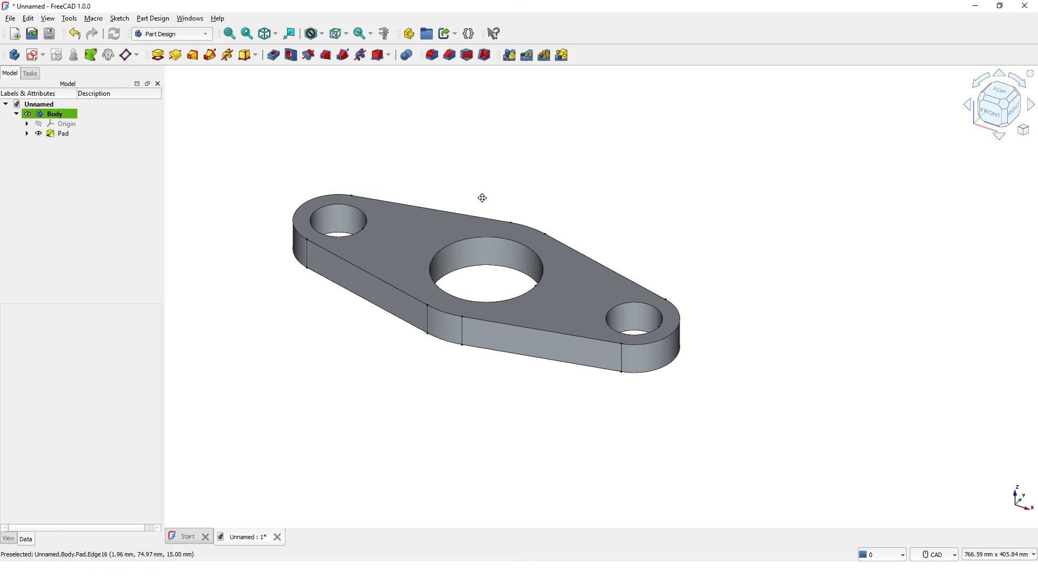
left_click(63, 133)
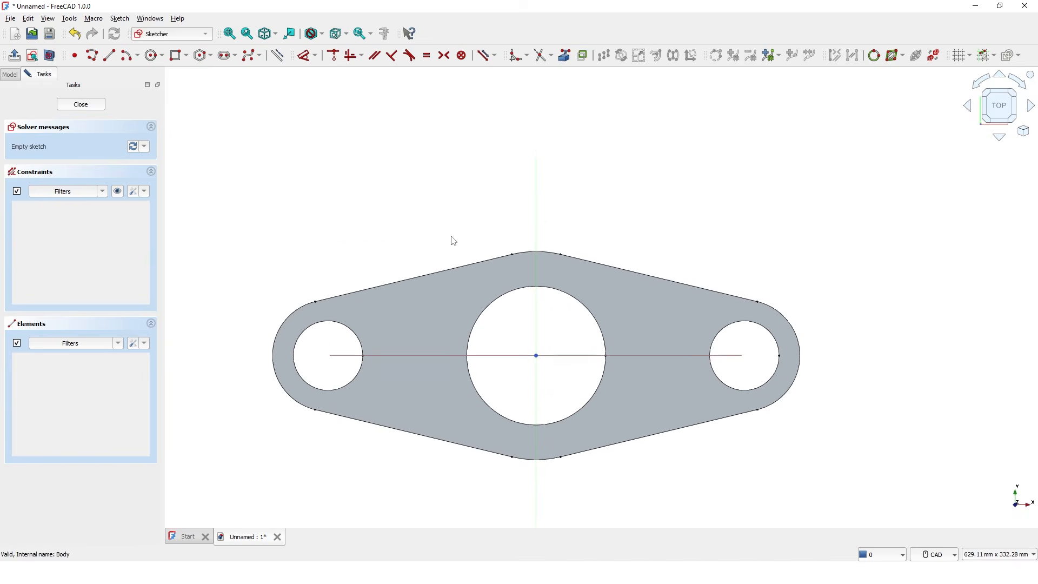
scroll("down", 3)
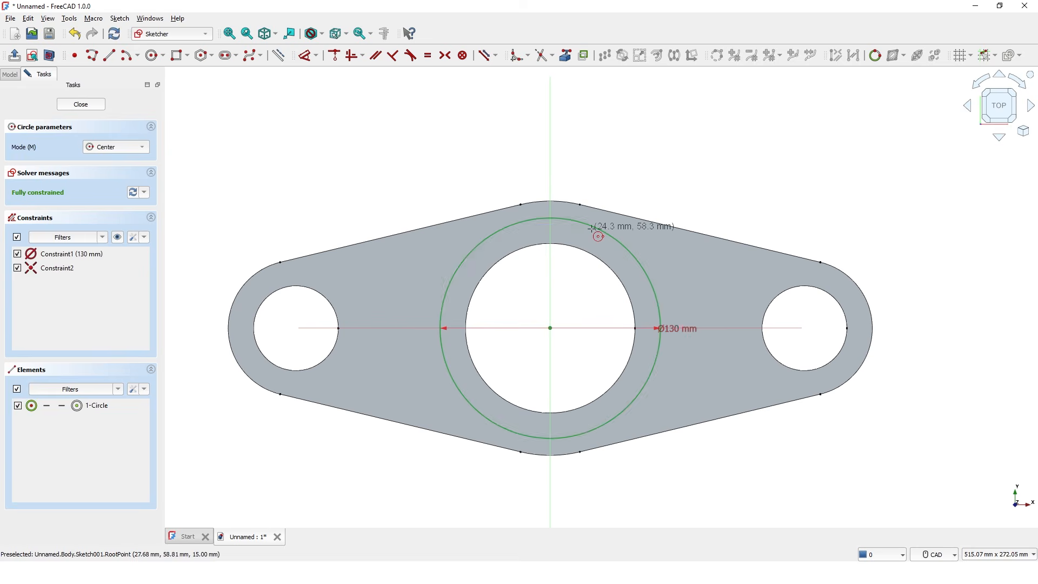
mouse_move(132, 118)
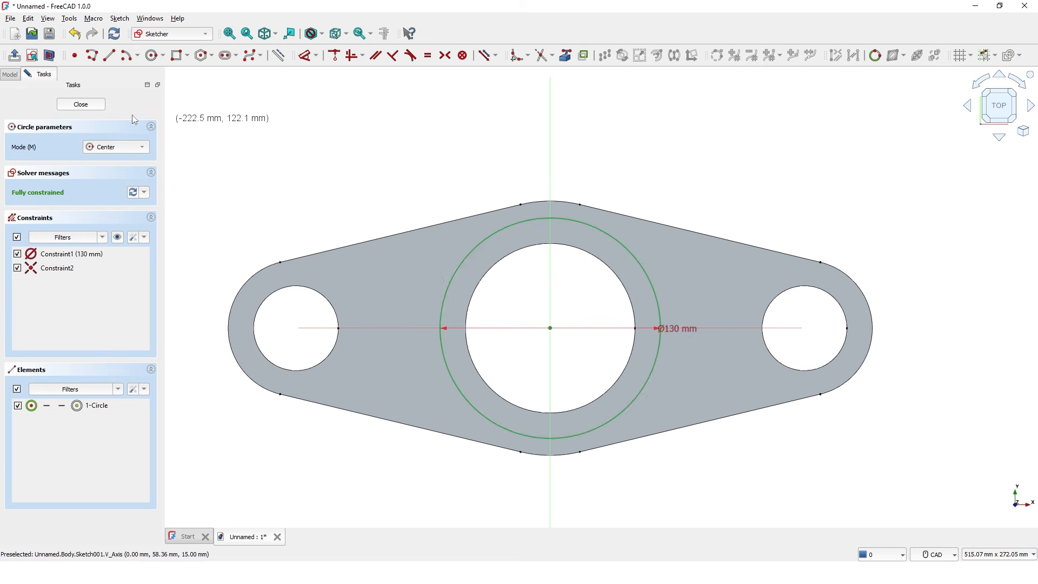
Close the sketch and pocket the 130 mm circle 20 mm deep as a counterbore.
left_click(80, 104)
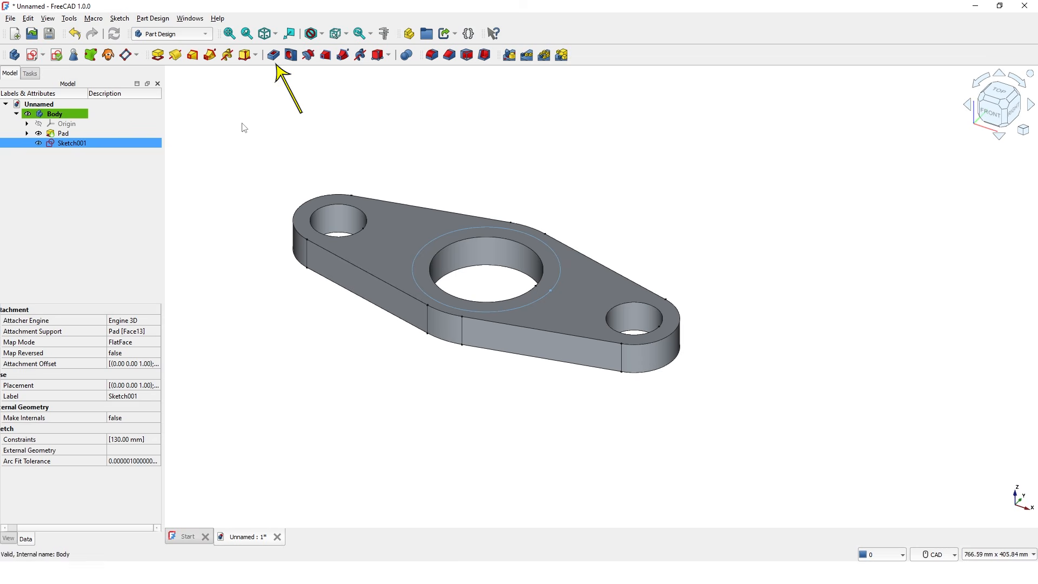
mouse_move(271, 55)
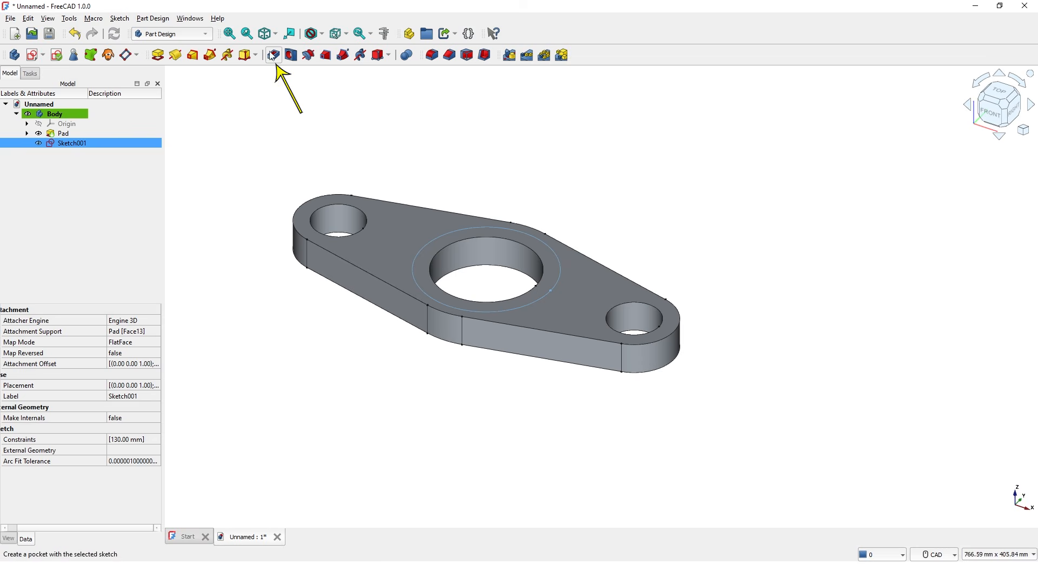
left_click(272, 55)
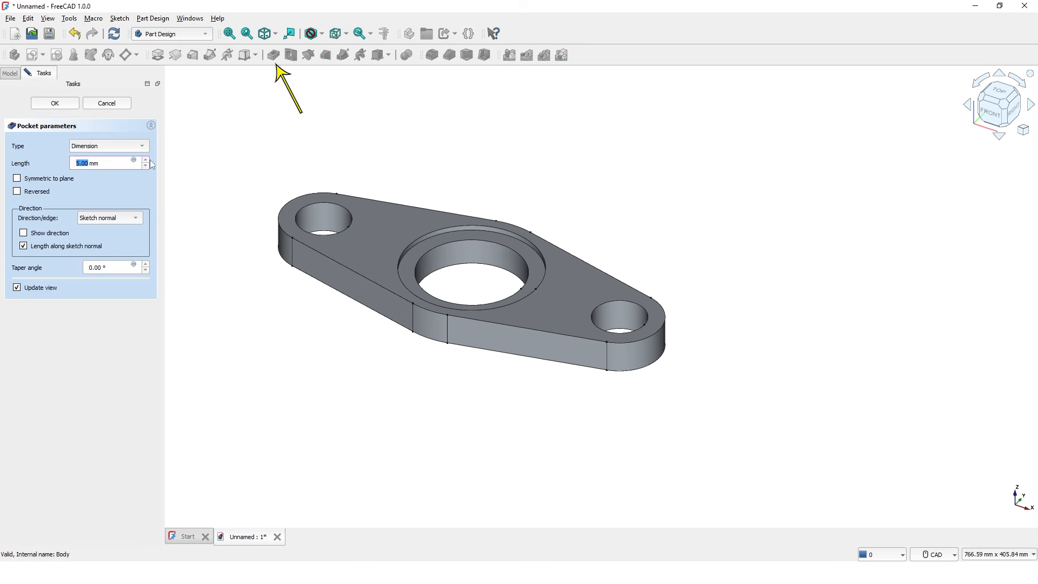
type("20")
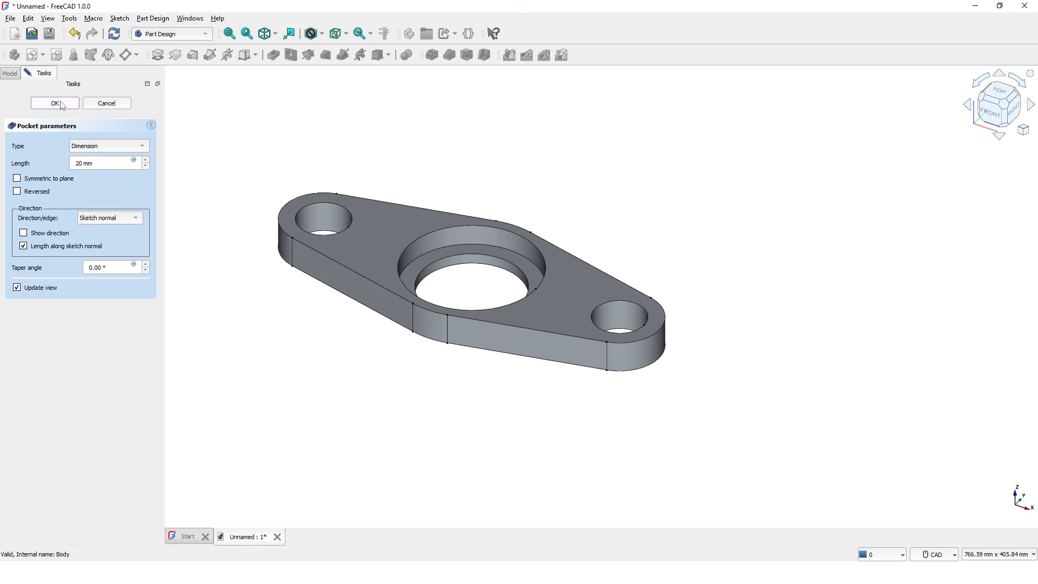
left_click(54, 103)
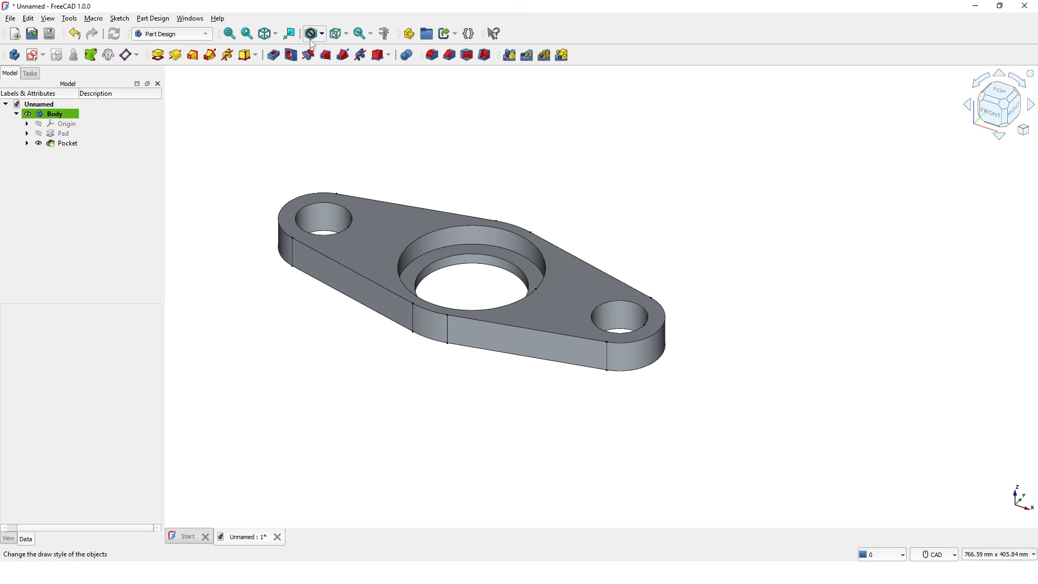
Display the plate as wireframe and start a new sketch attached to the XY plane.
left_click(310, 34)
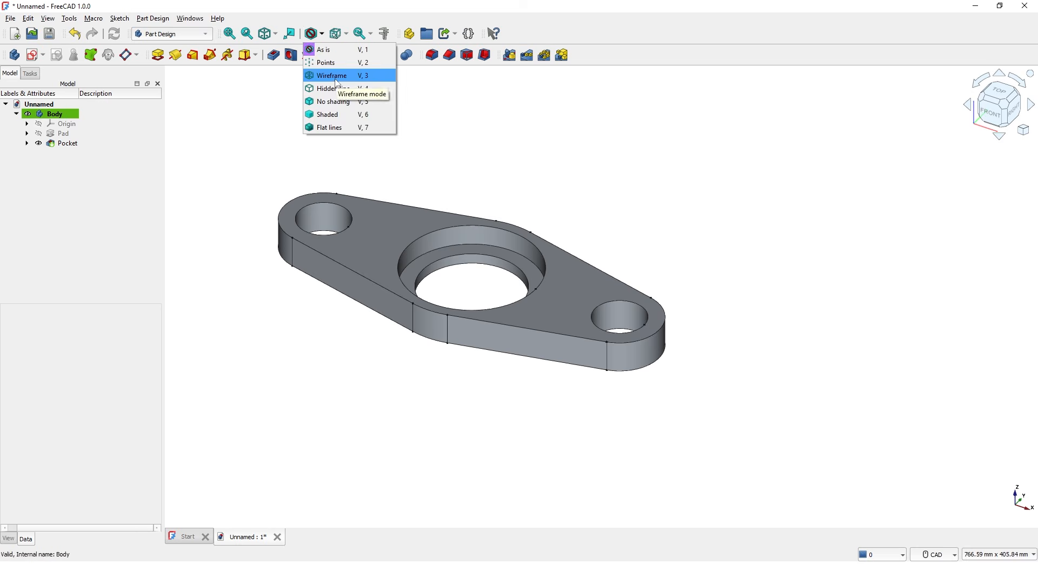
left_click(332, 75)
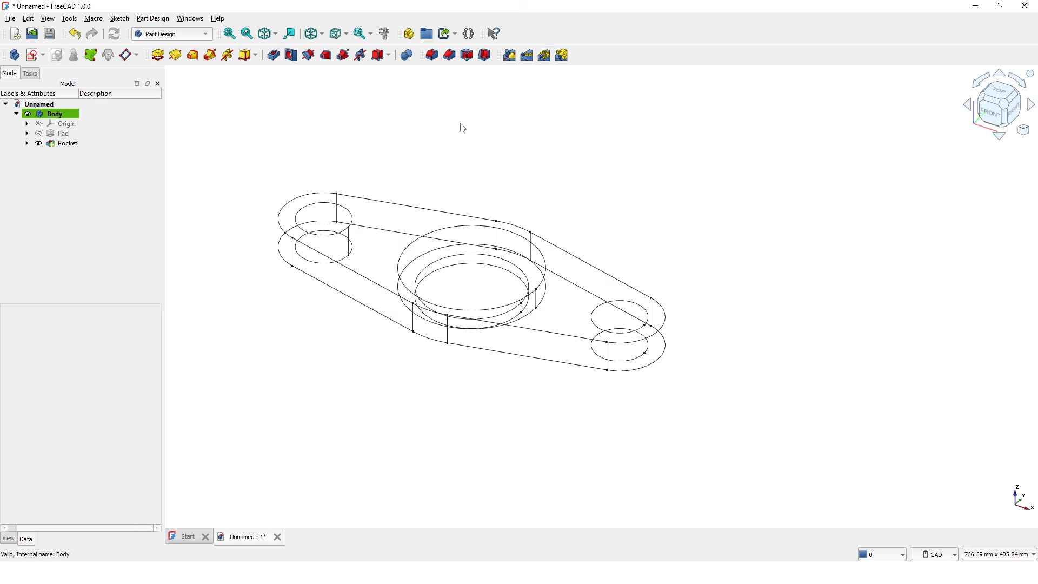
mouse_move(303, 124)
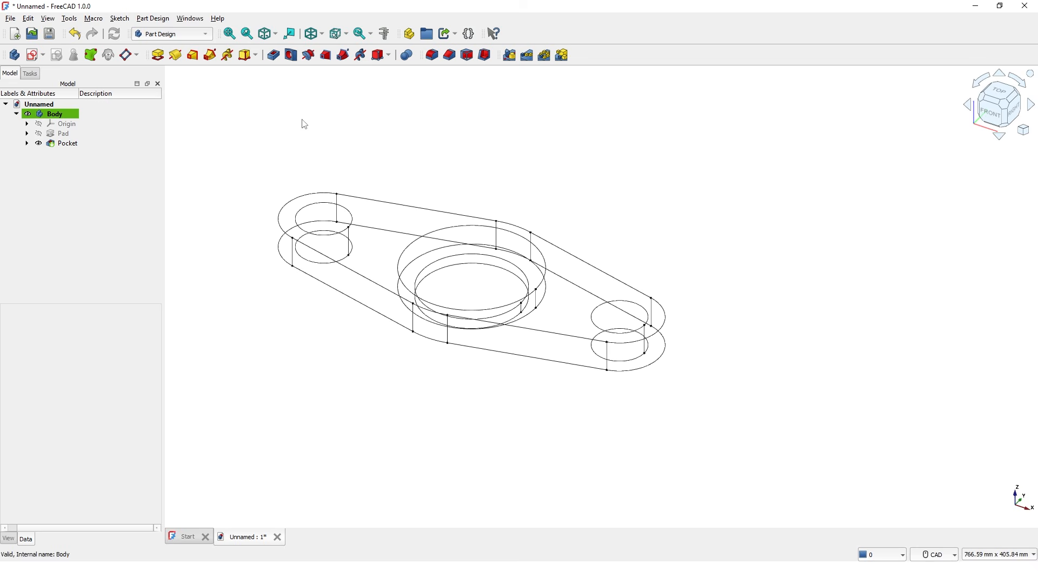
mouse_move(32, 54)
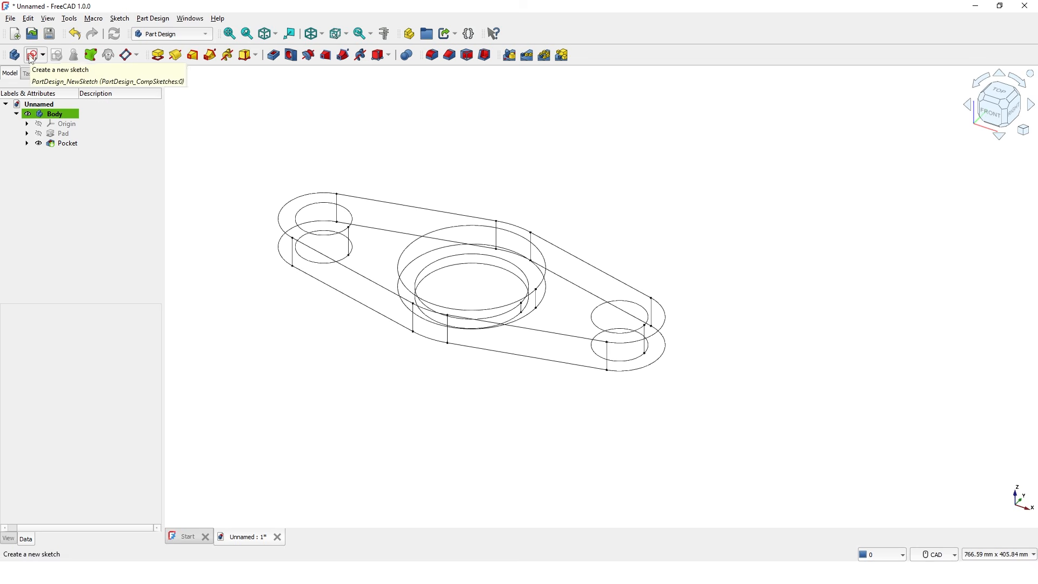
left_click(31, 56)
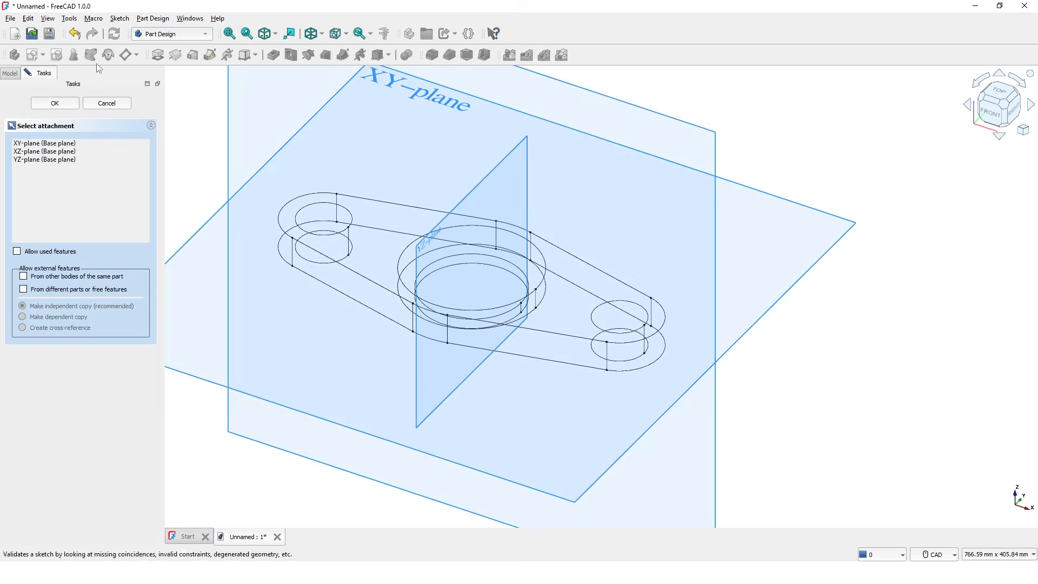
mouse_move(201, 231)
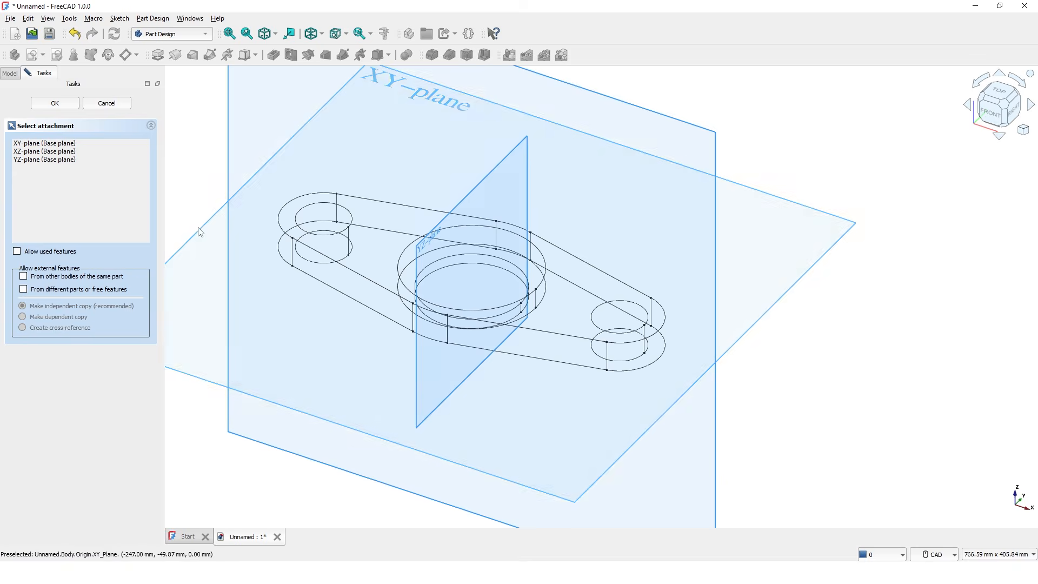
left_click(54, 103)
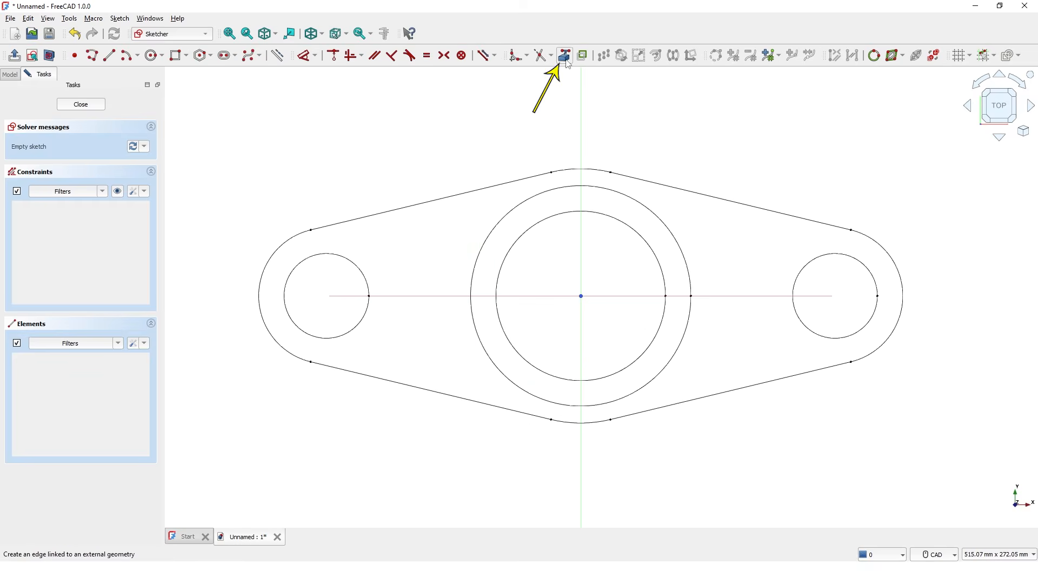
mouse_move(368, 294)
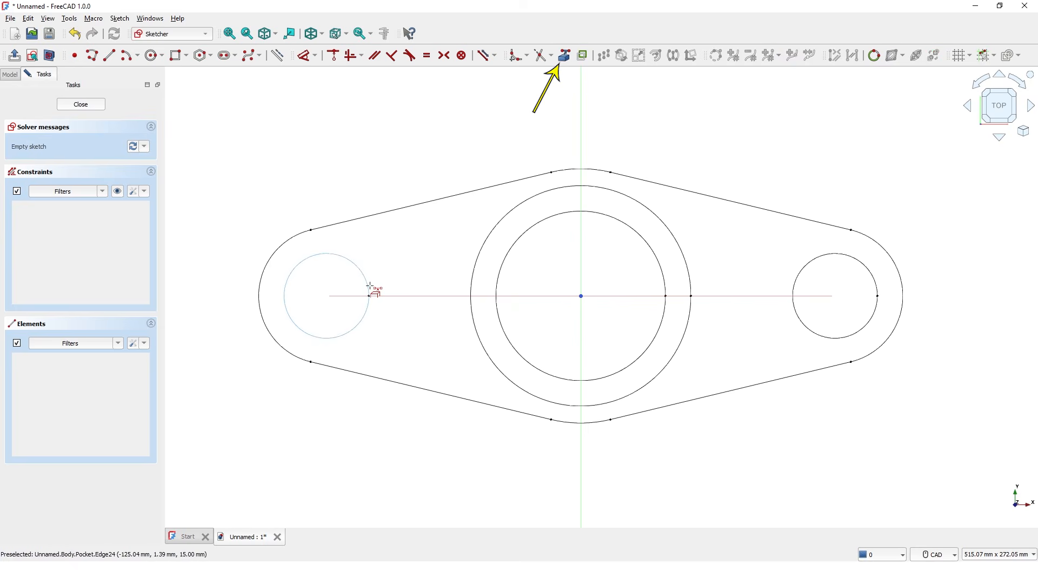
Link both end-hole edges, draw 70 mm circles at their centres, and close the sketch.
left_click(833, 296)
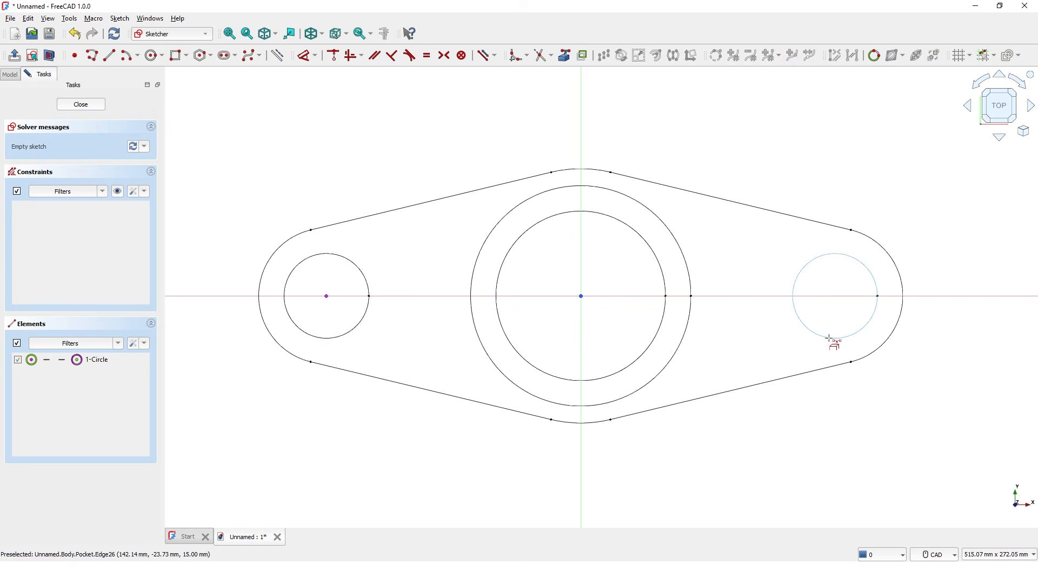
left_click(835, 296)
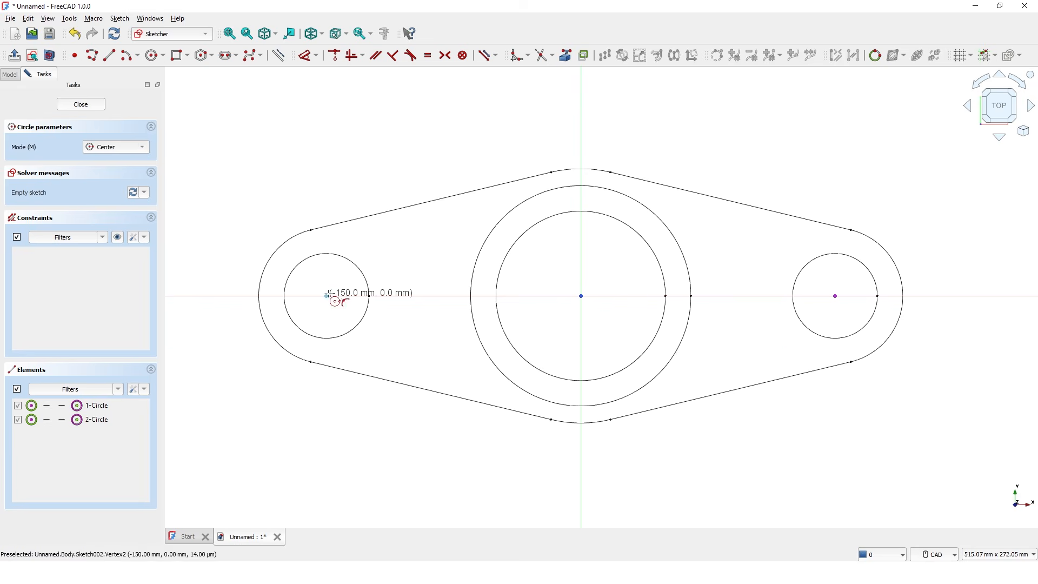
left_click(326, 296)
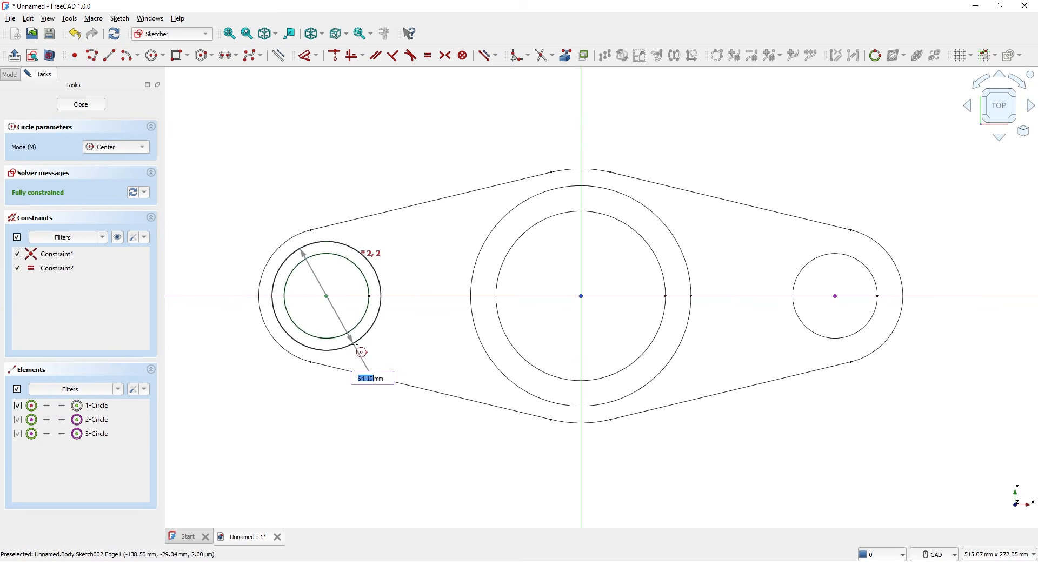
type("7")
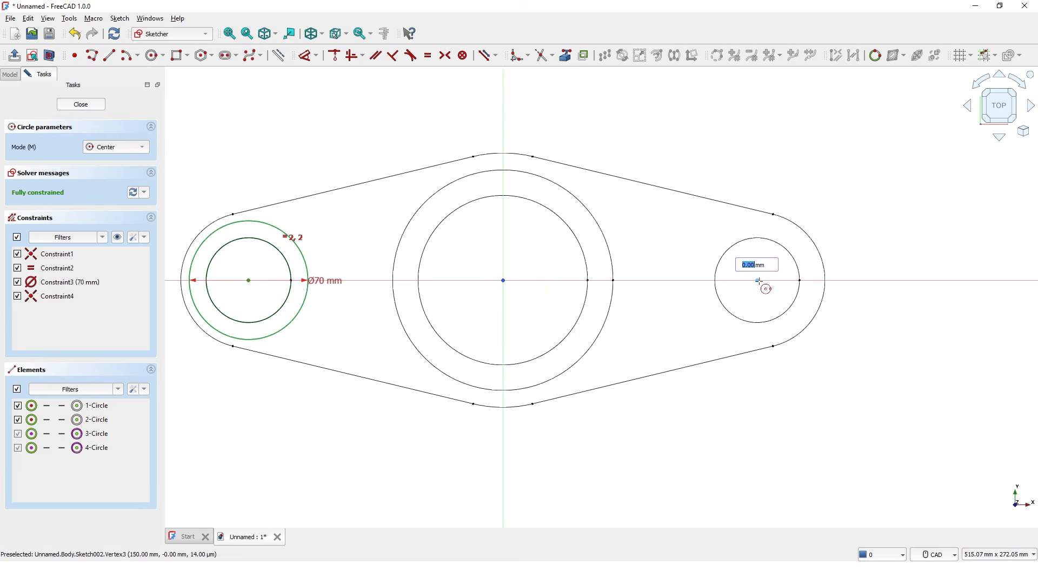
left_click(764, 288)
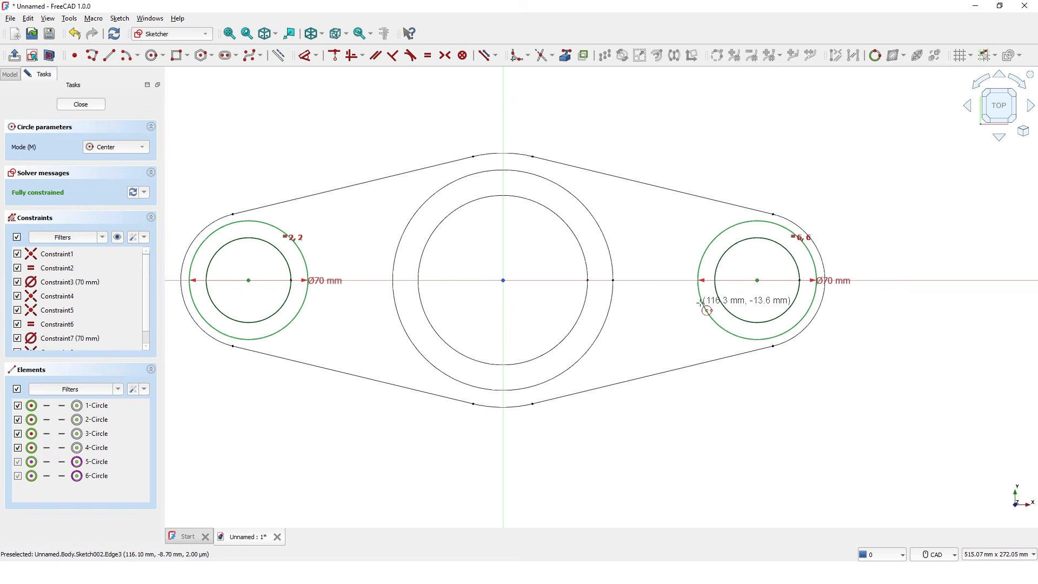
mouse_move(57, 117)
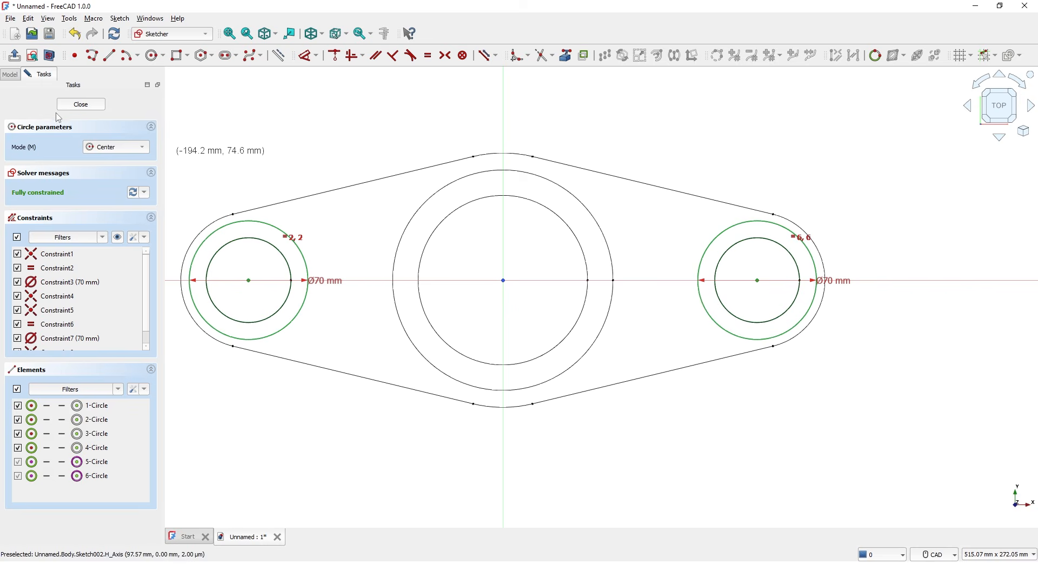
left_click(80, 104)
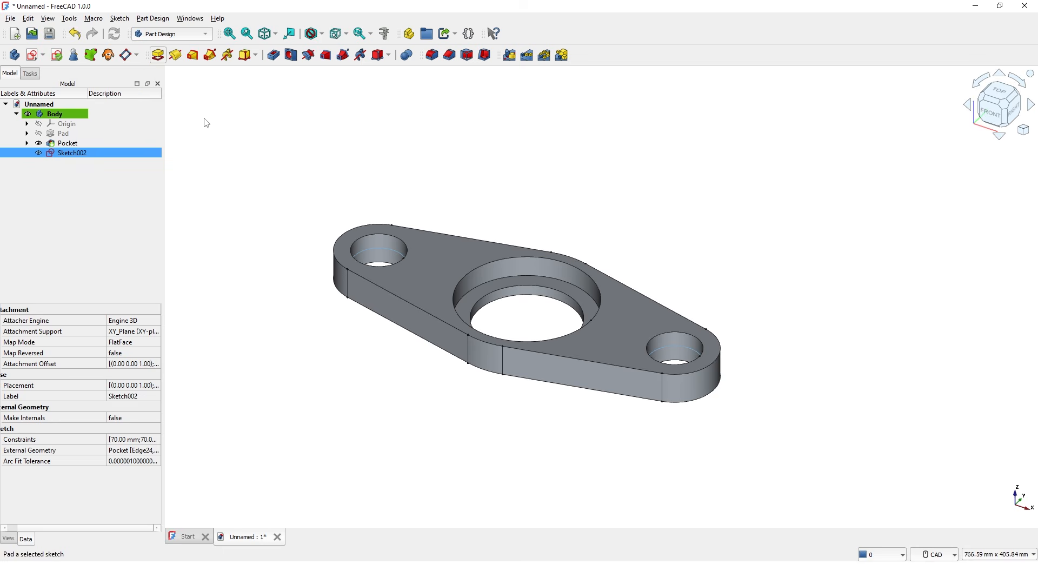
Pad the boss circles 40 mm symmetric to plane, forming raised bosses around both end holes.
left_click(152, 55)
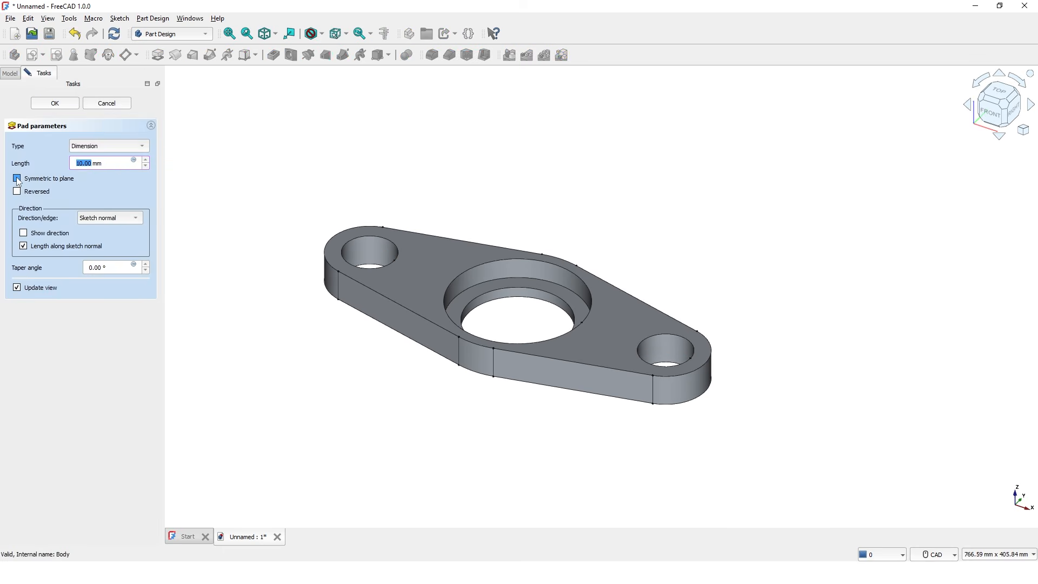
left_click(16, 178)
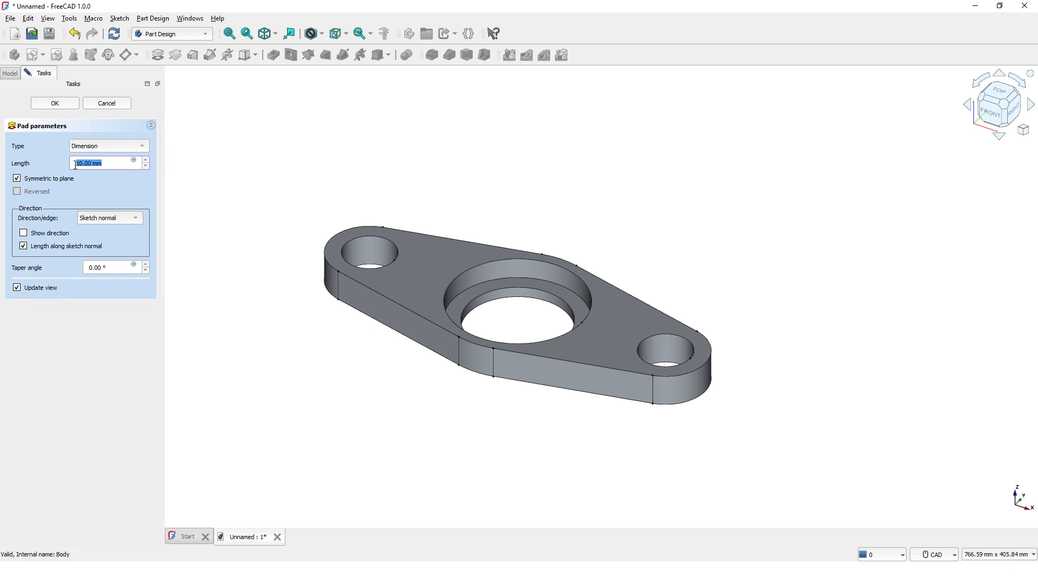
type("140")
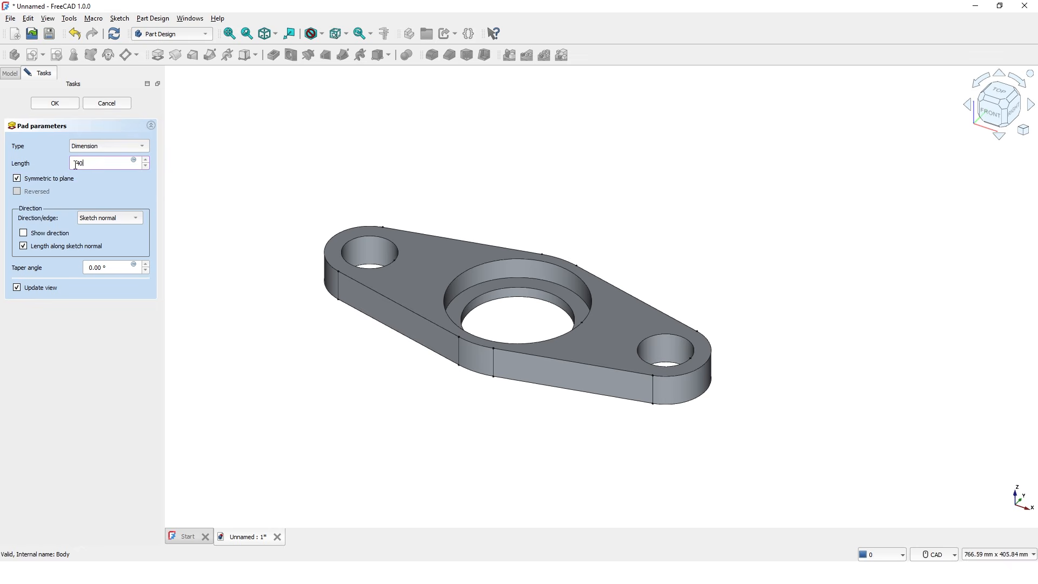
left_click(54, 103)
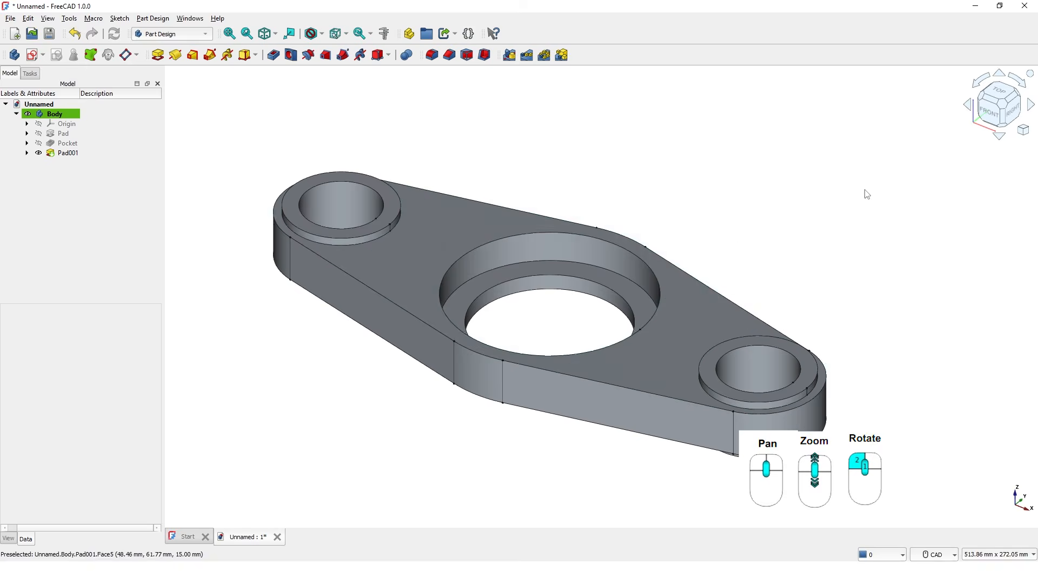
scroll("up", 3)
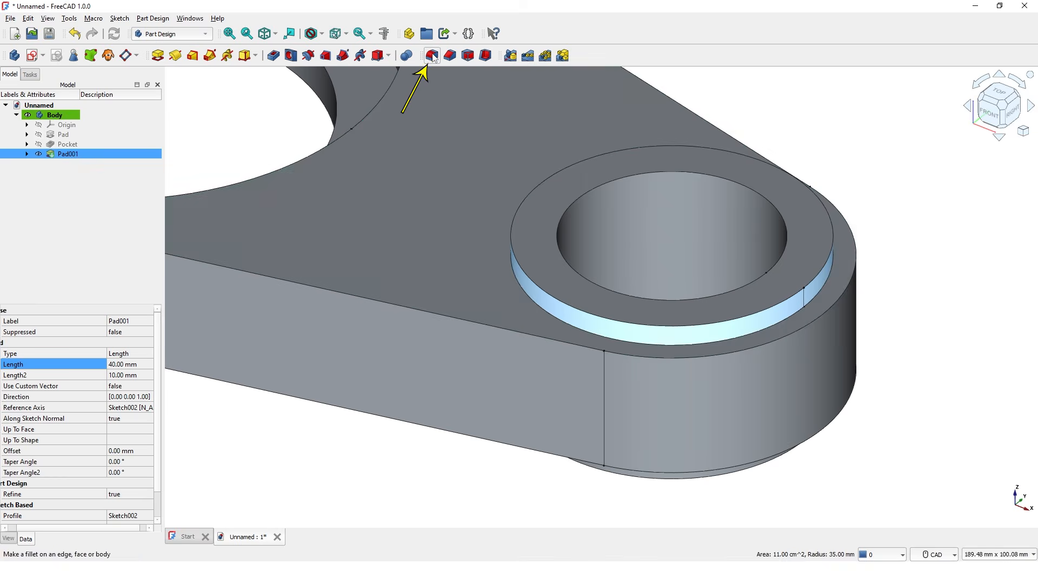
Fillet the top and bottom boss faces at both ends with a 1 mm radius.
left_click(431, 55)
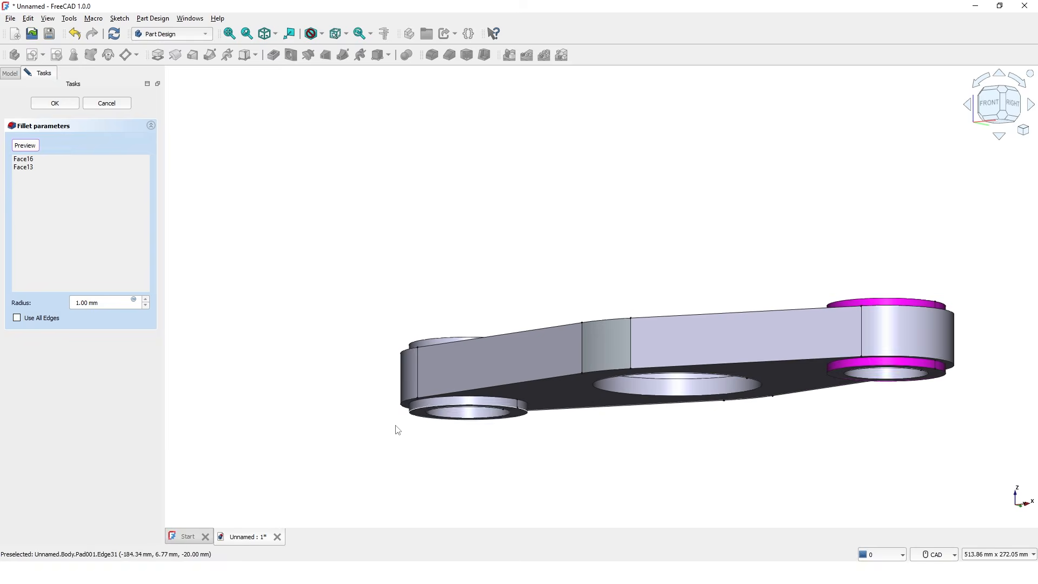
left_click(325, 265)
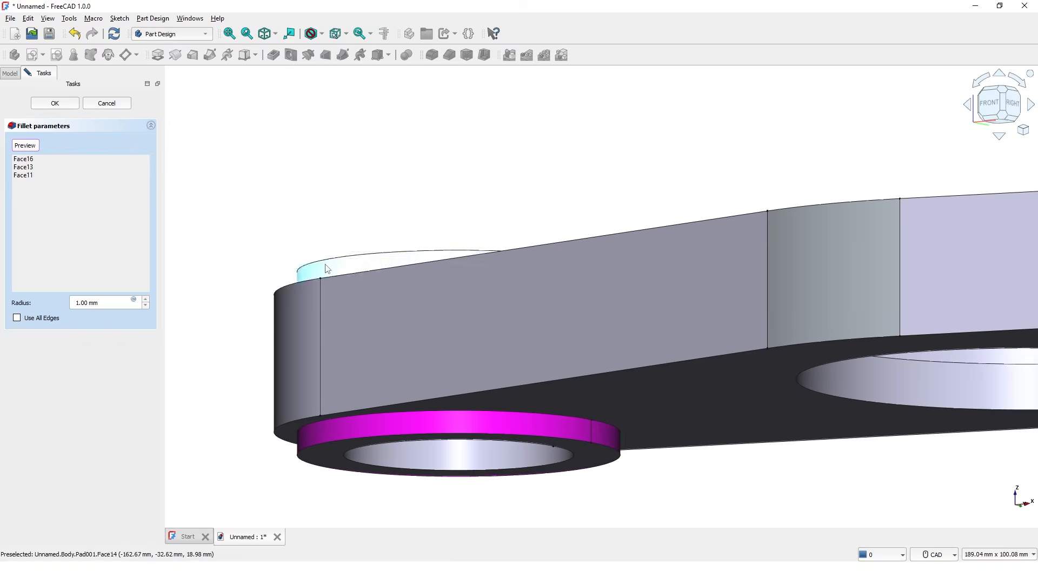
left_click(324, 269)
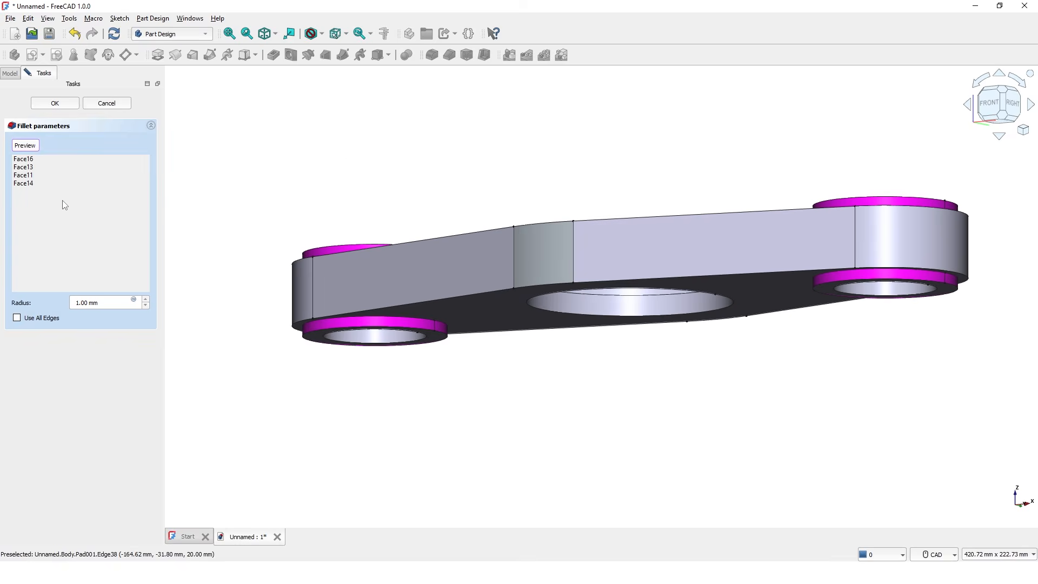
left_click(54, 102)
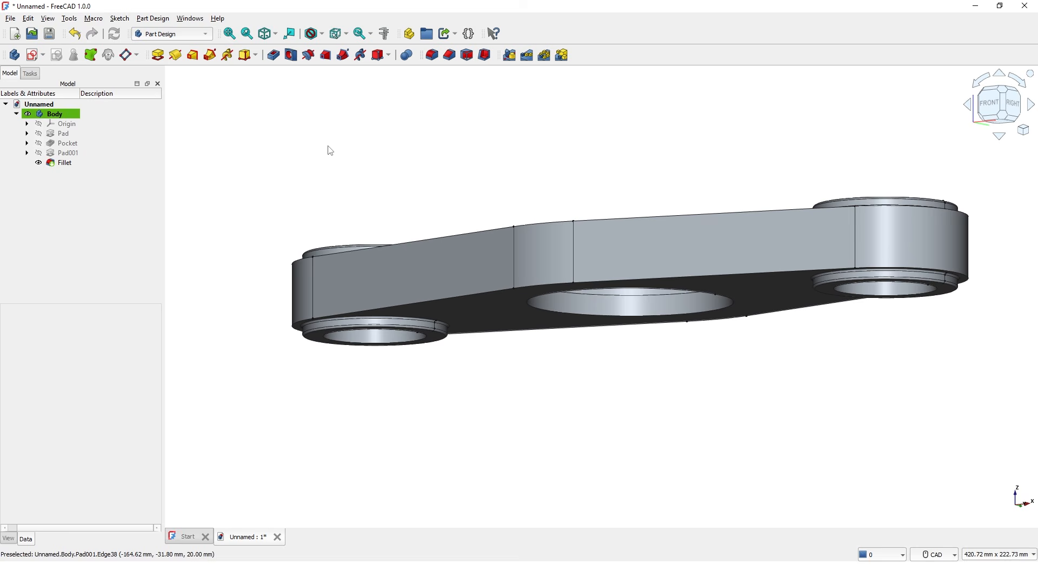
mouse_move(582, 170)
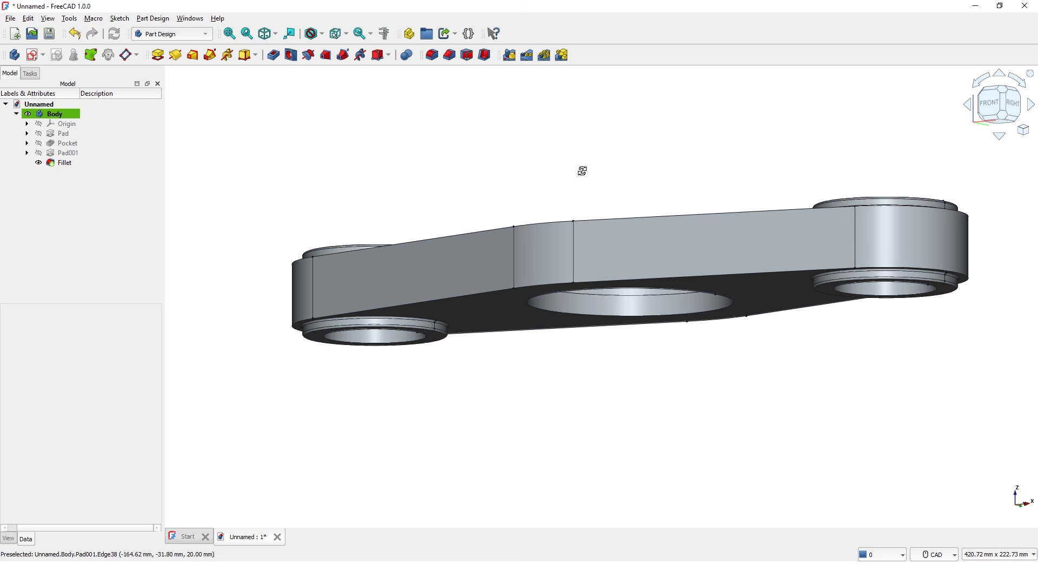